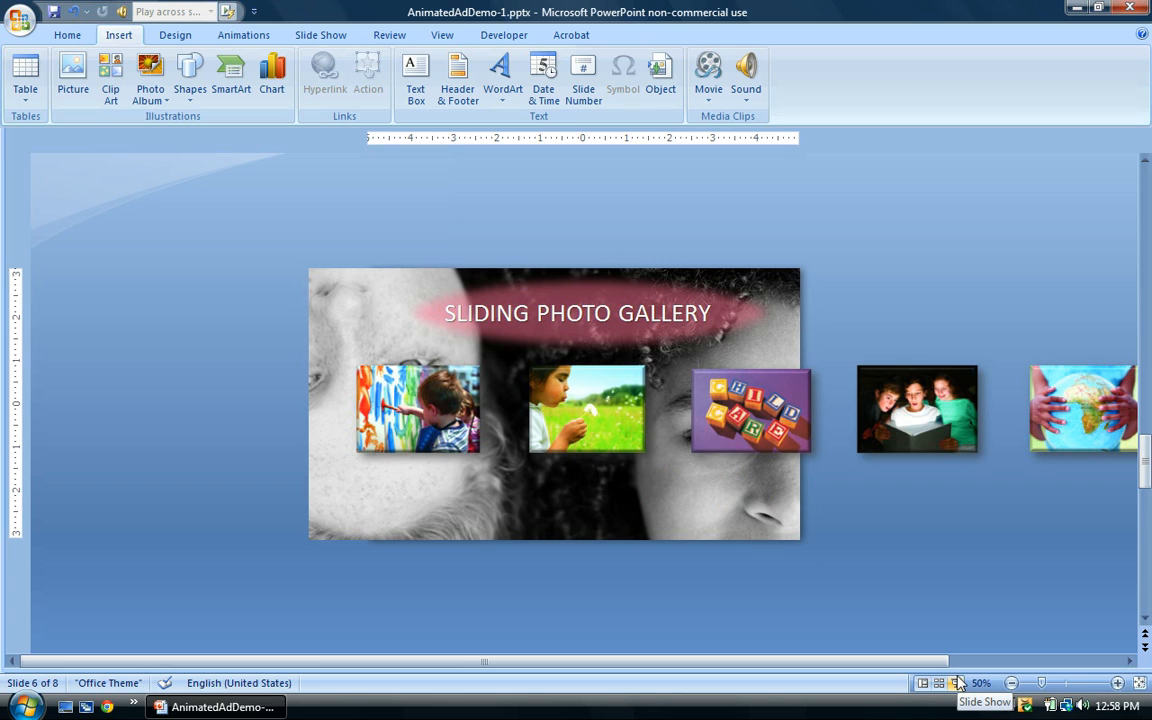
mouse_move(932, 656)
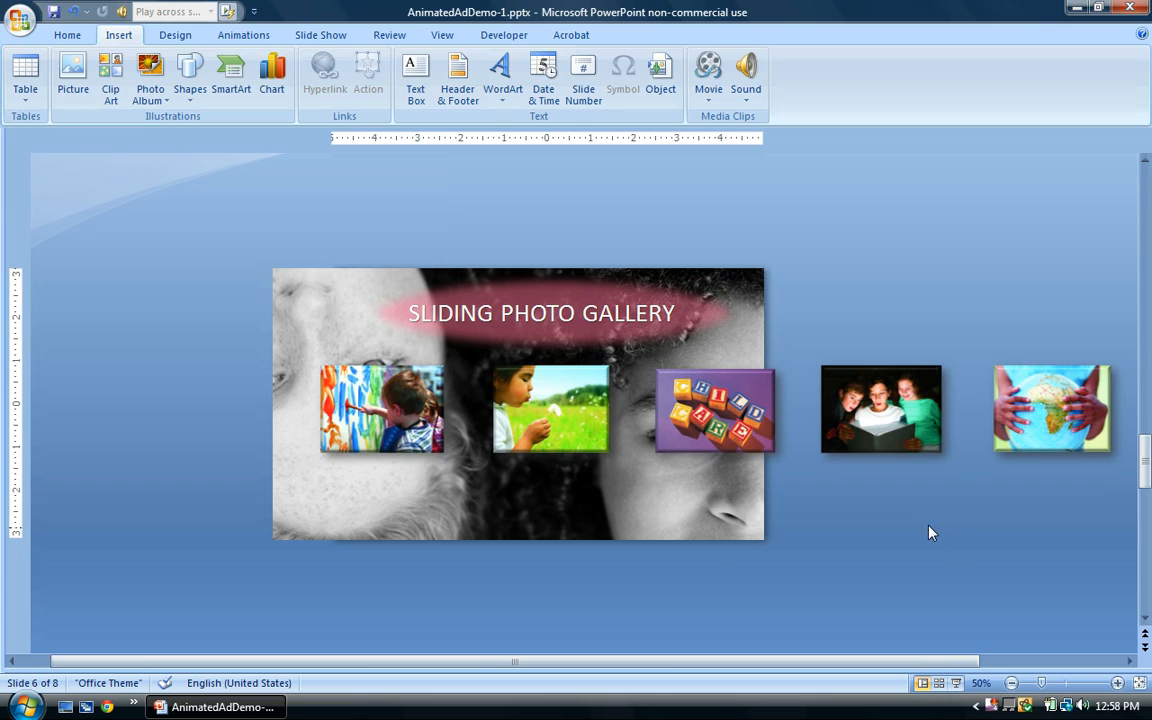
mouse_move(952, 540)
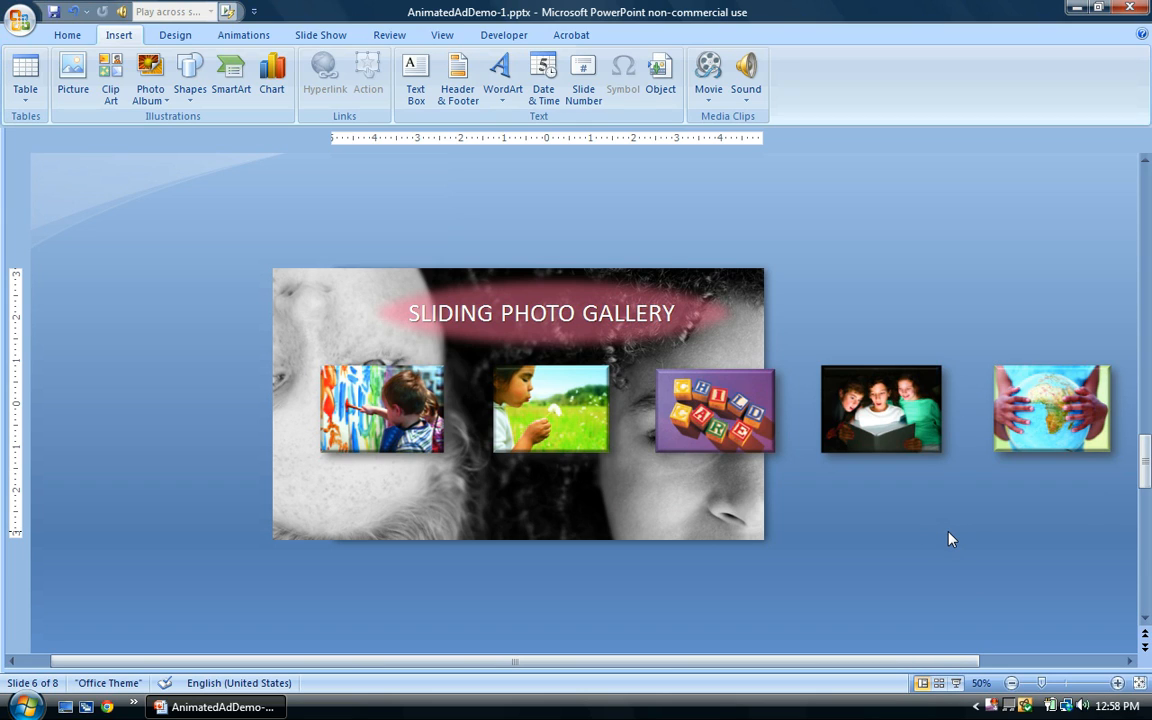
mouse_move(1008, 684)
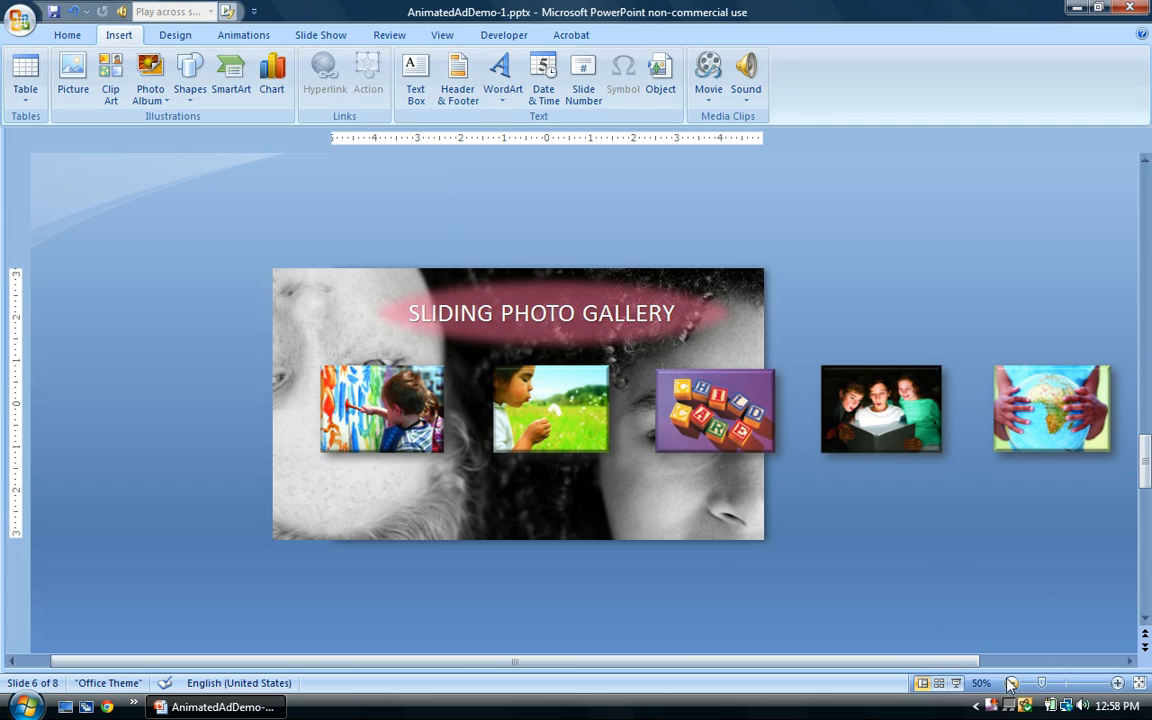
- Zoom out to place the pasted photo row below the first, then zoom back in to check it
left_click(1008, 684)
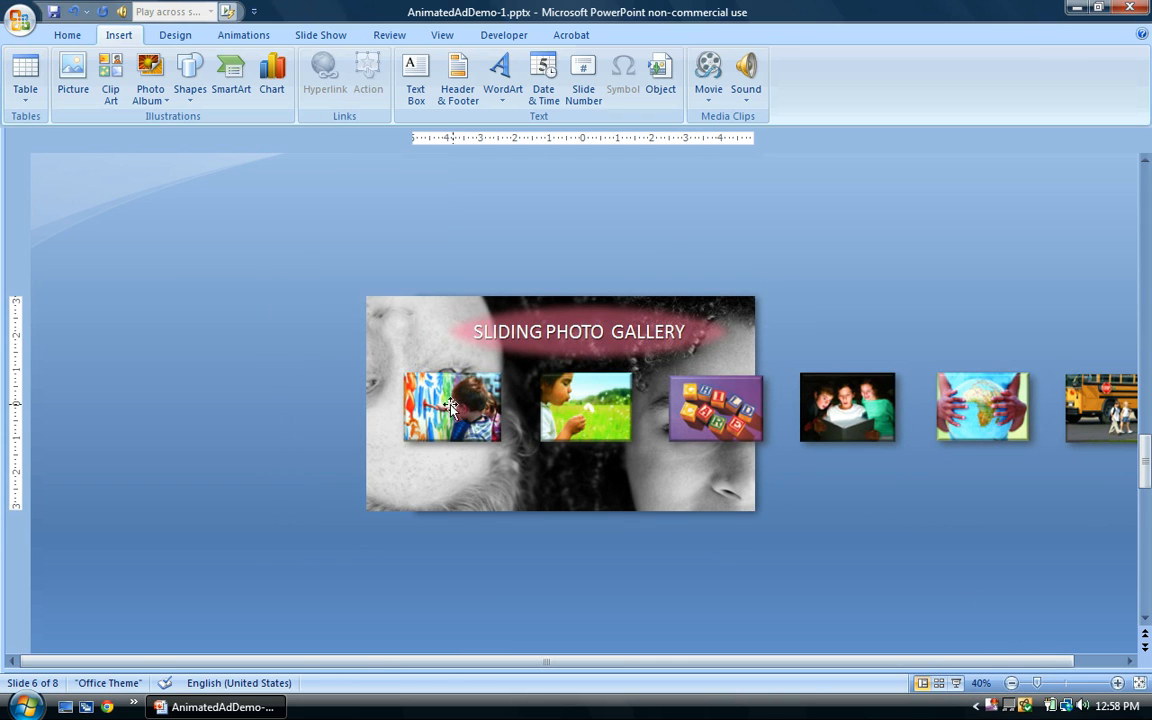
mouse_move(896, 456)
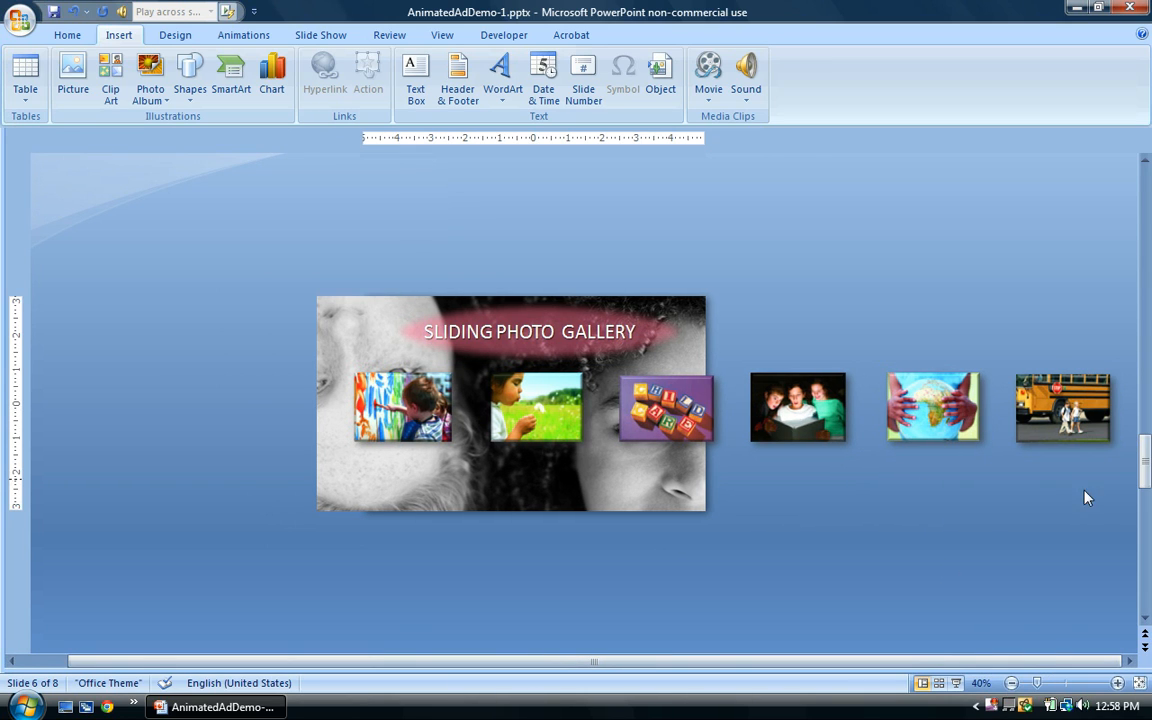
mouse_move(1128, 352)
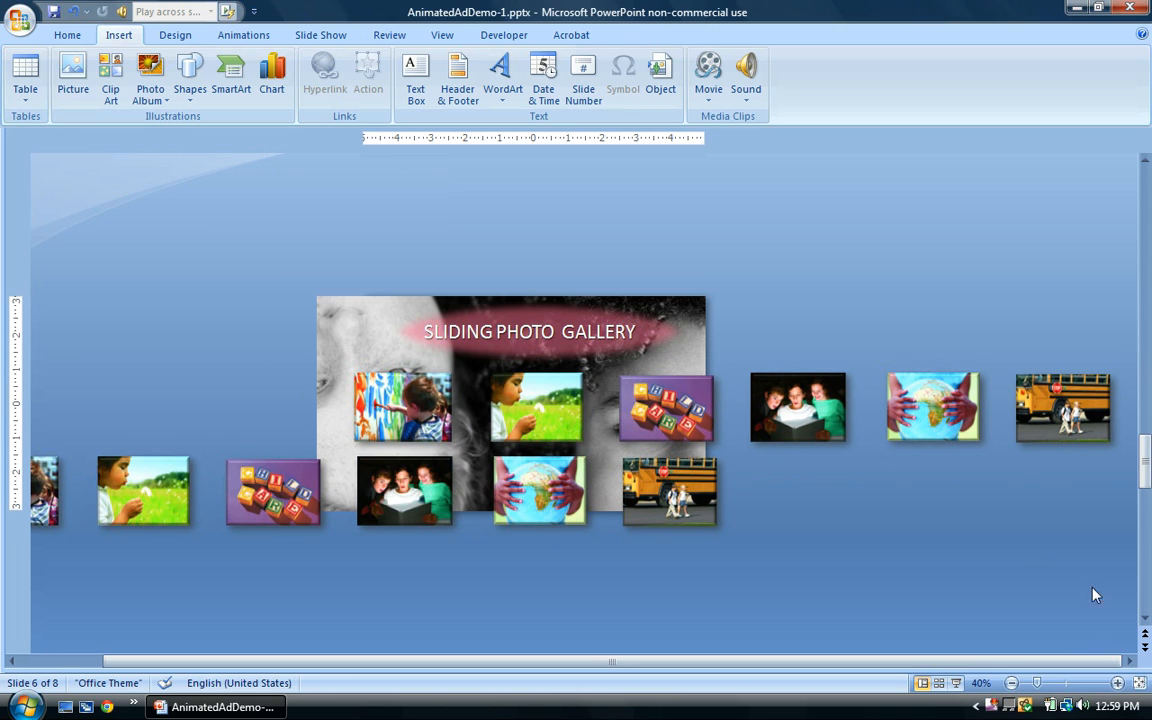
left_click(1116, 684)
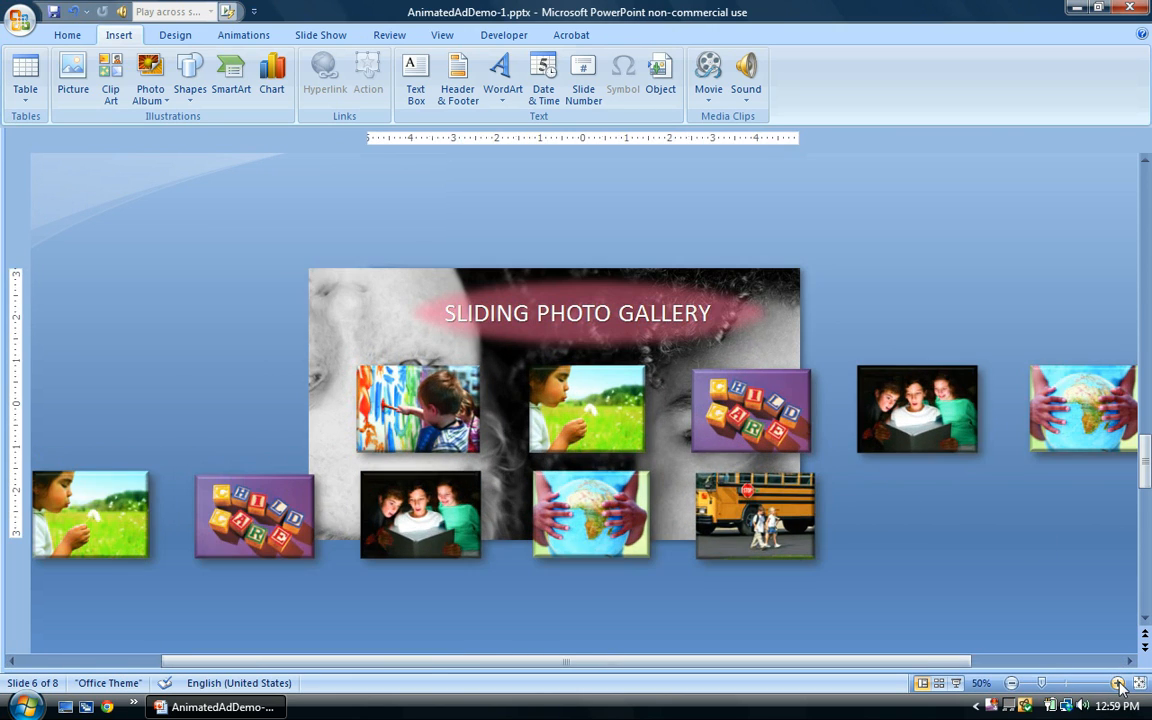
left_click(1116, 682)
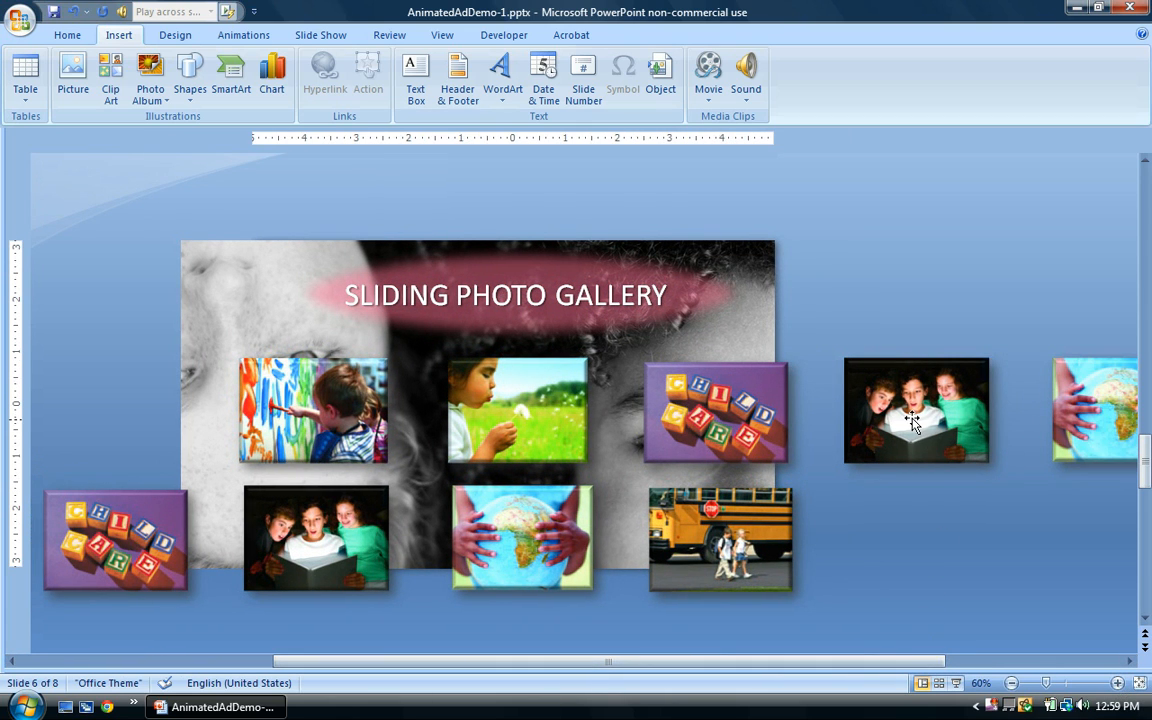
mouse_move(940, 408)
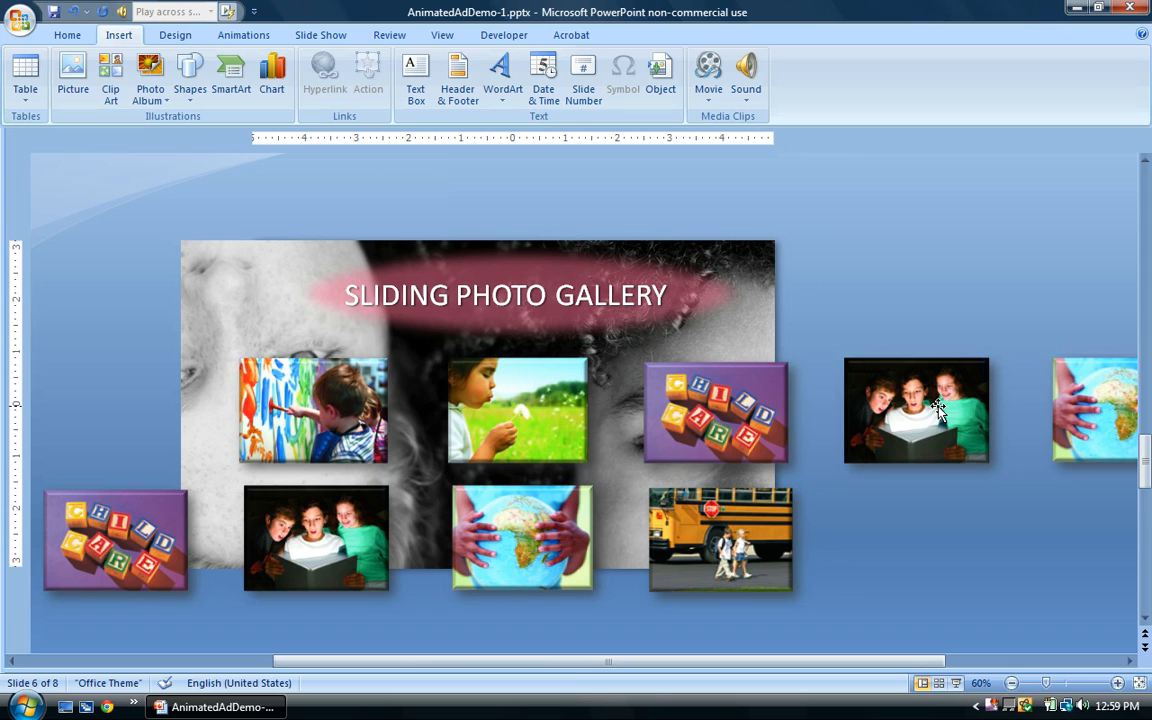
mouse_move(938, 408)
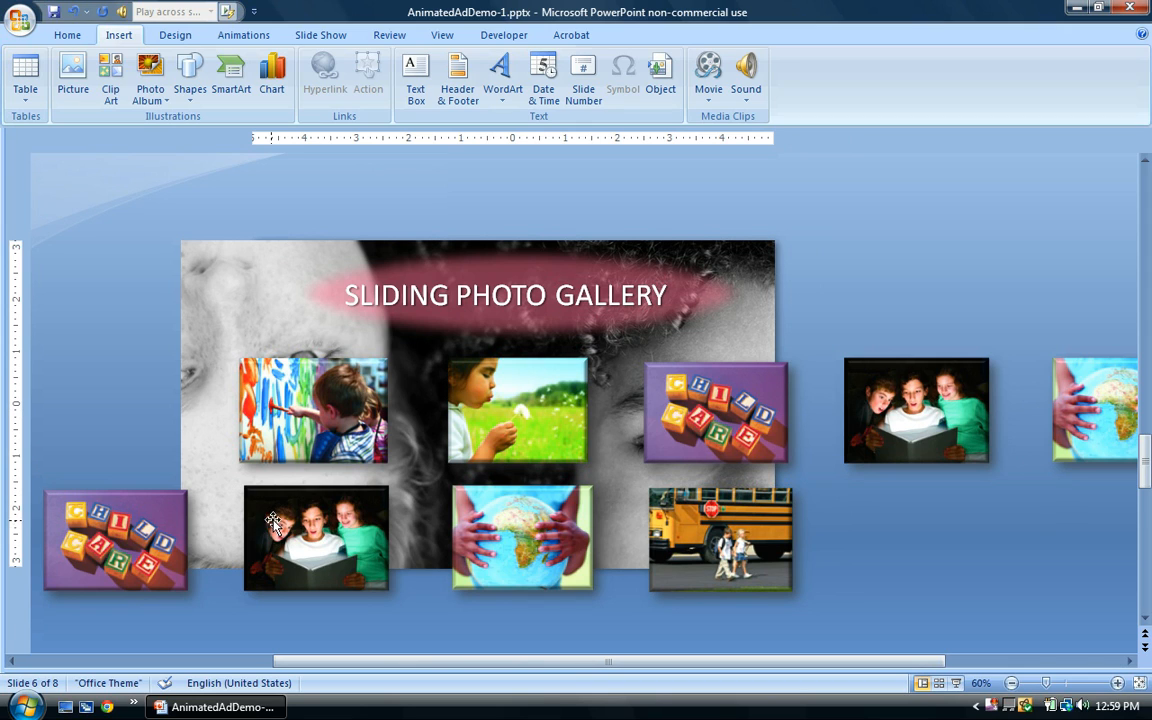
mouse_move(284, 398)
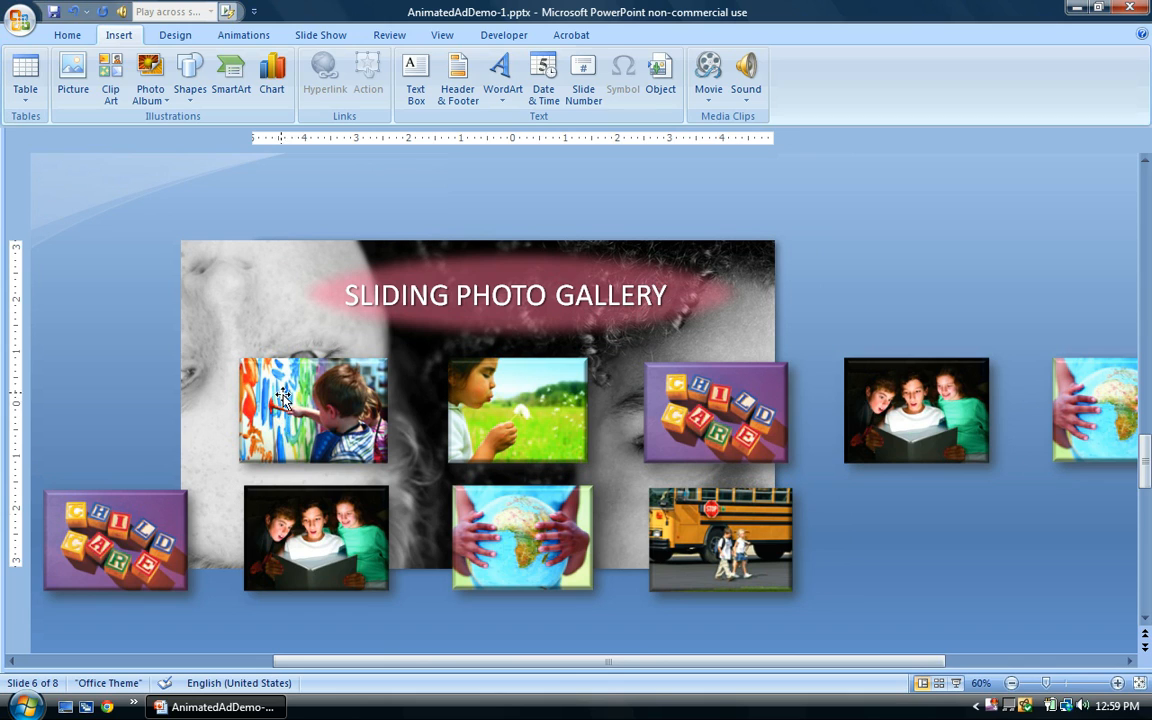
mouse_move(384, 492)
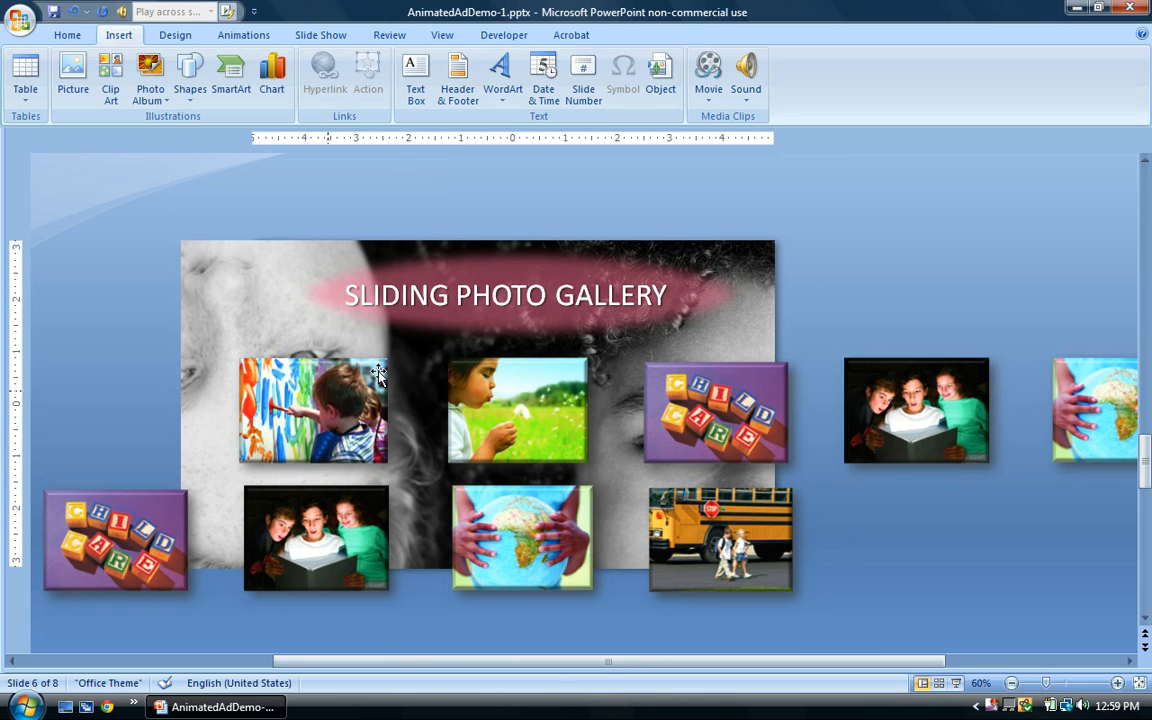
mouse_move(1048, 670)
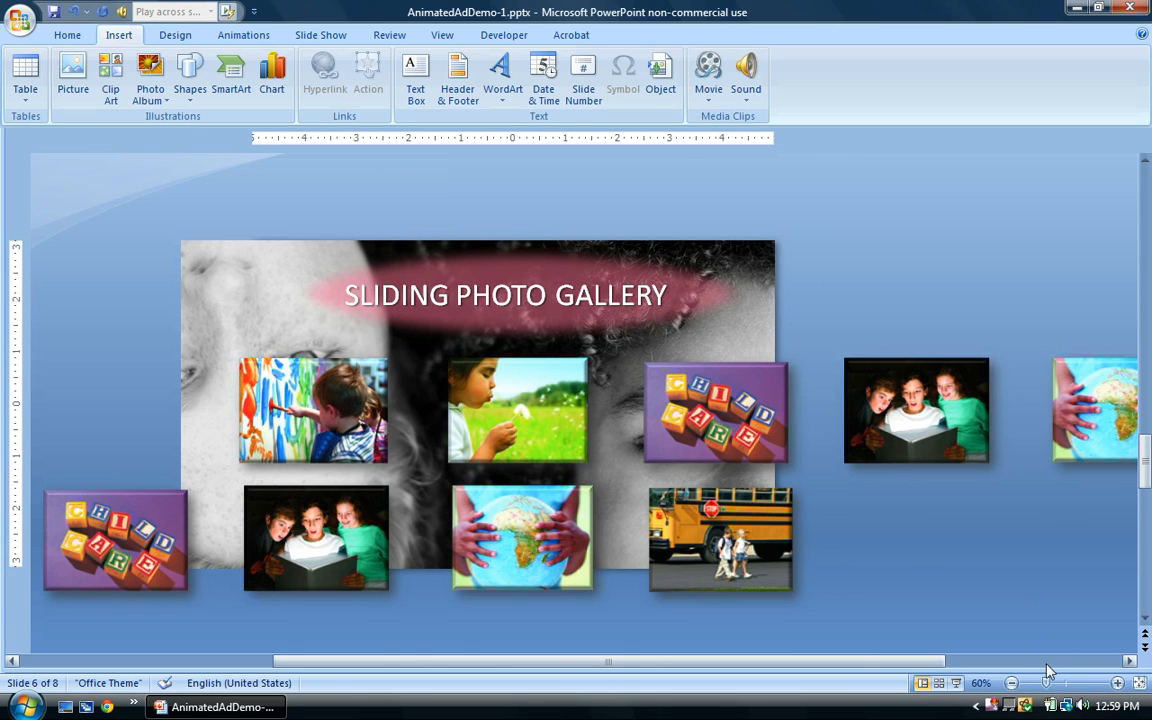
left_click(1012, 684)
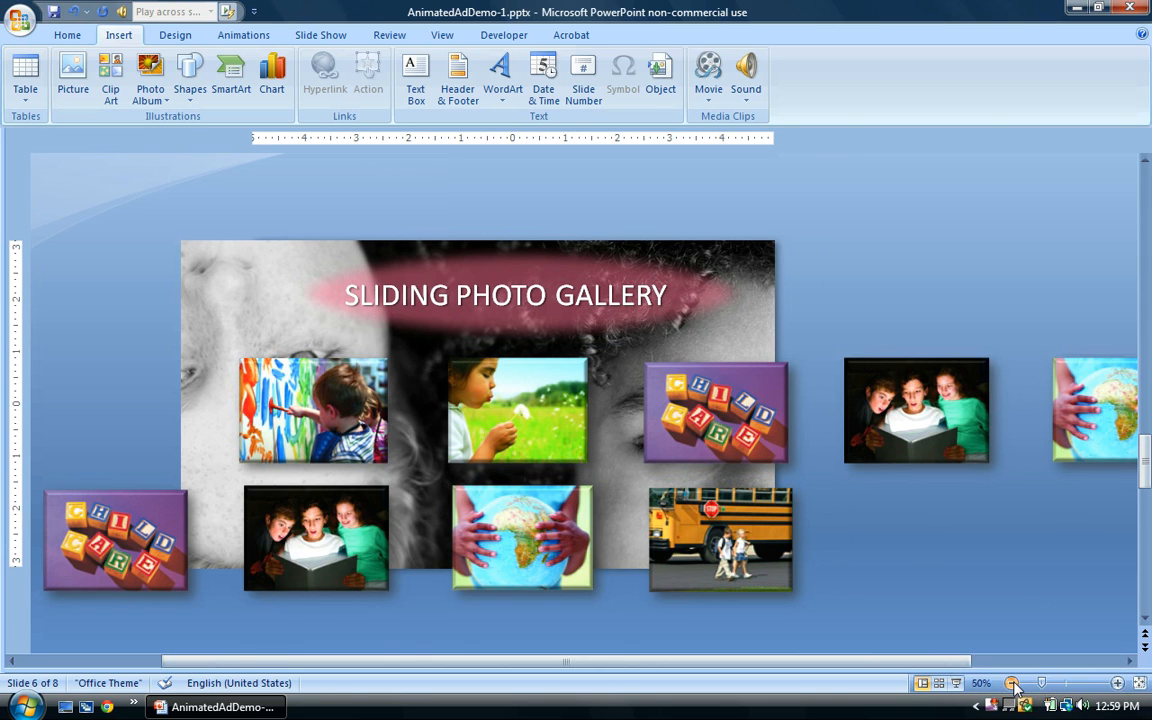
left_click(1016, 684)
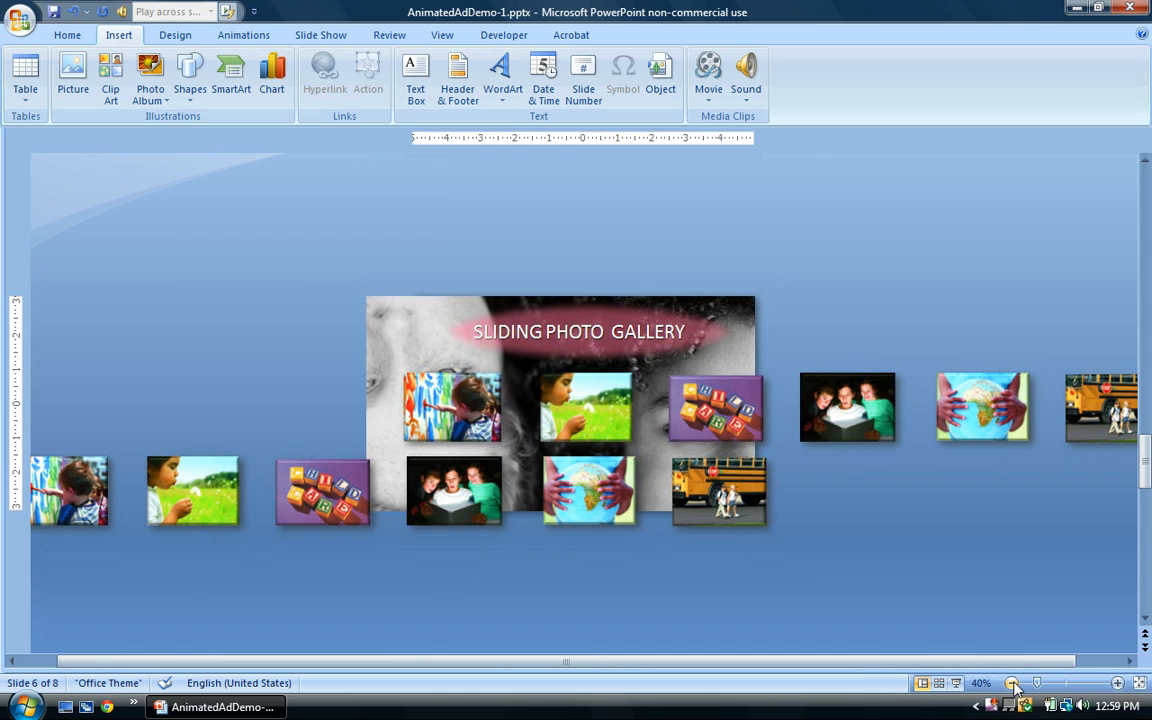
mouse_move(800, 252)
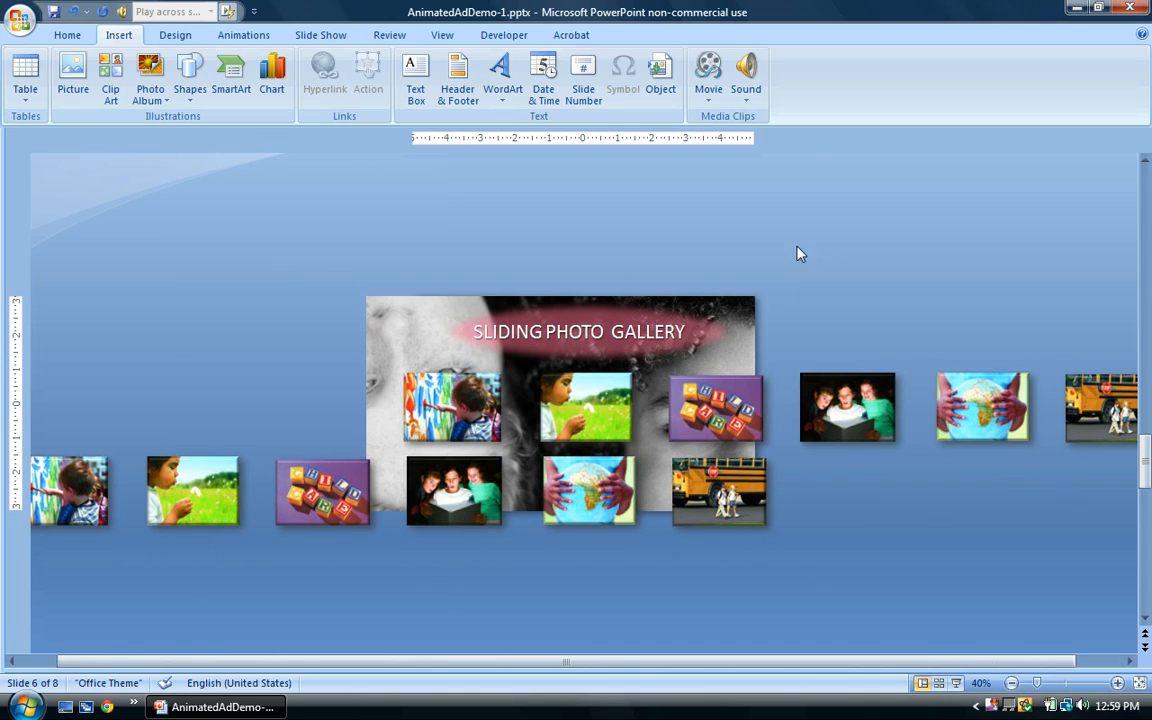
mouse_move(364, 166)
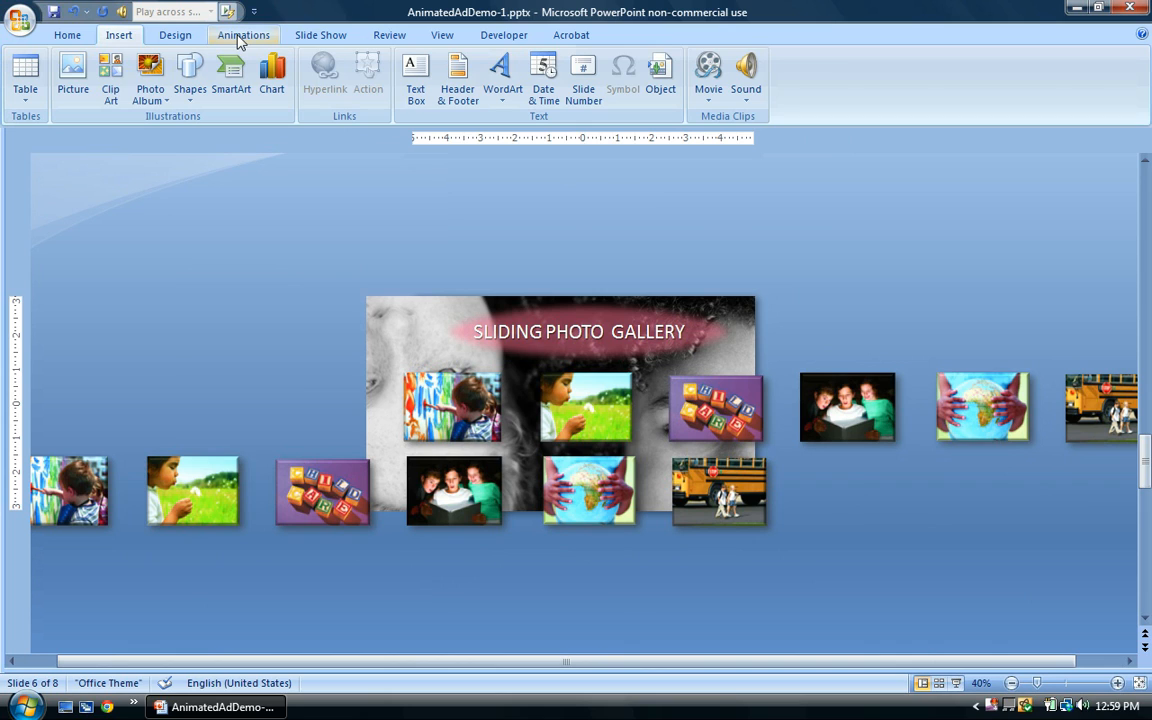
- Show the Custom Animation pane and select the six photos in the top row
left_click(242, 36)
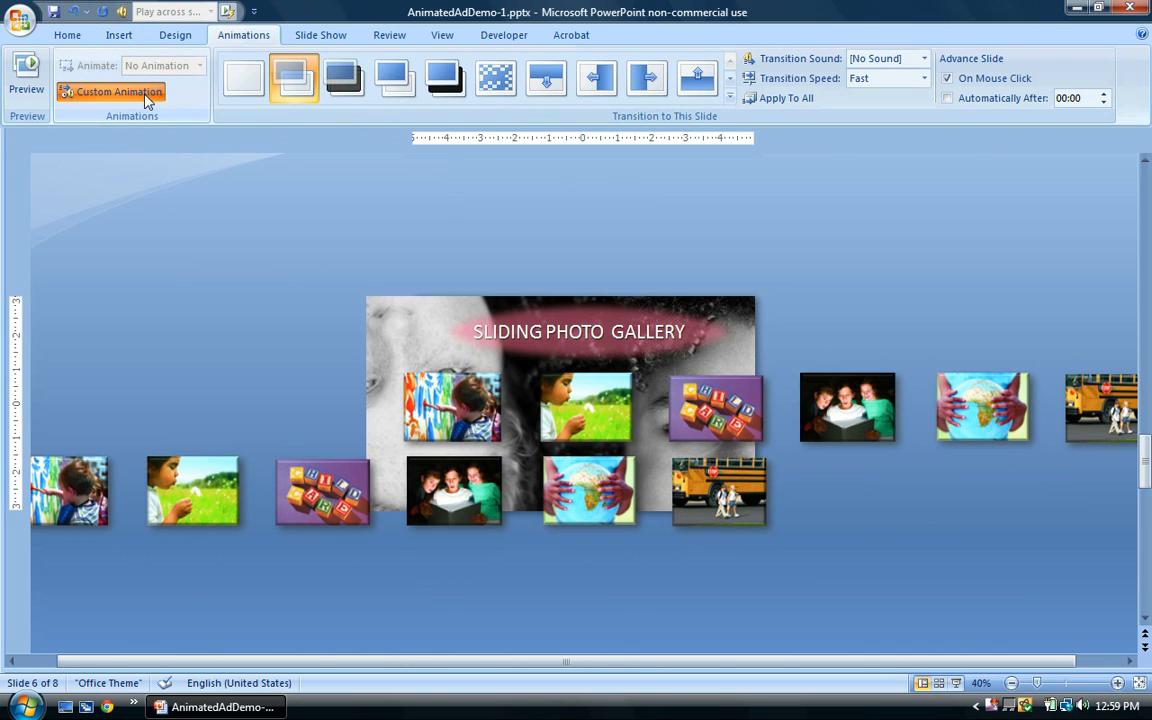
left_click(120, 92)
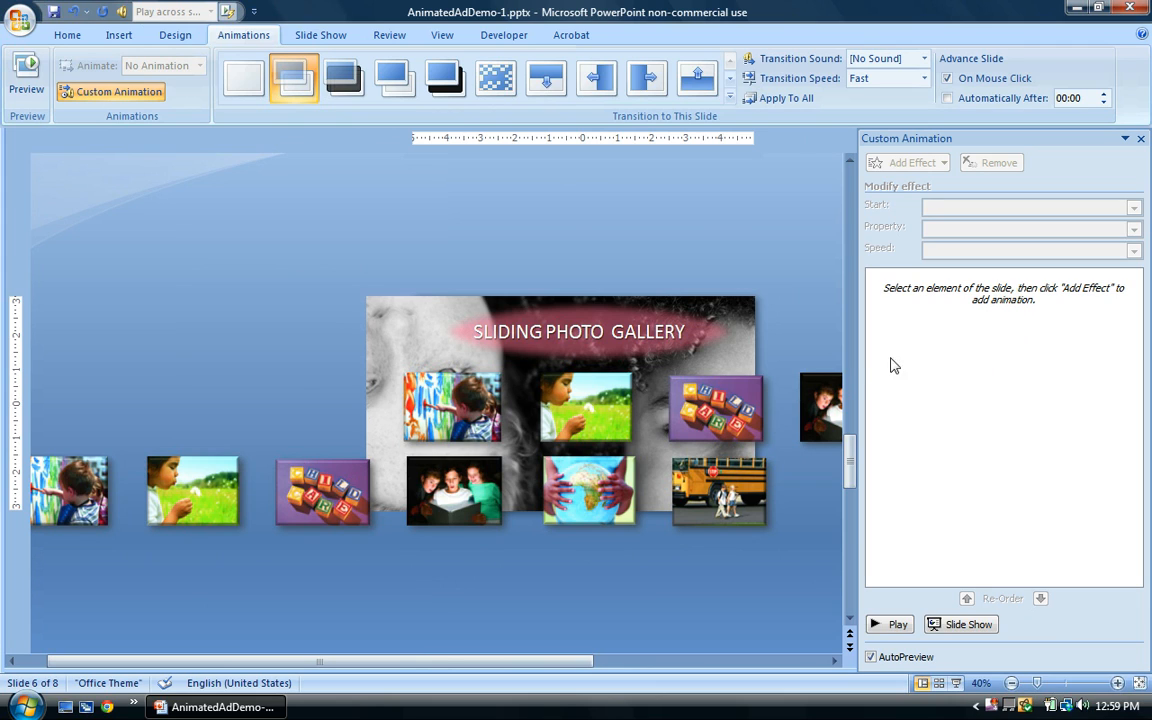
left_click_drag(864, 356, 888, 356)
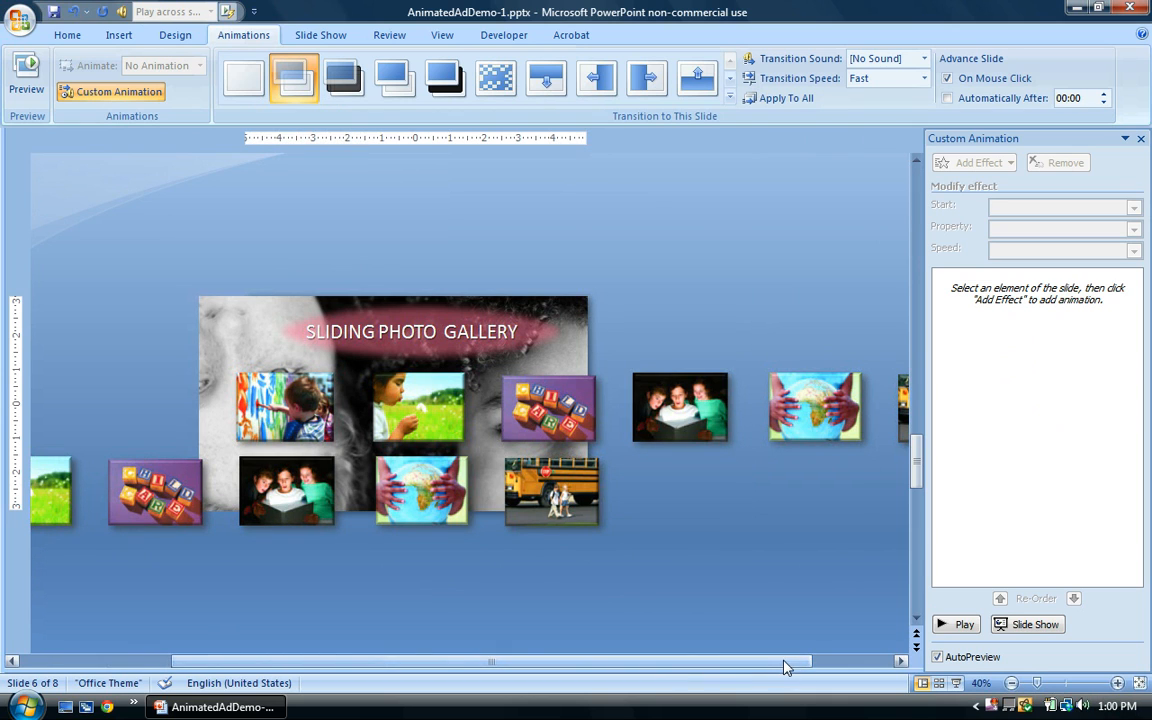
left_click_drag(790, 660, 876, 660)
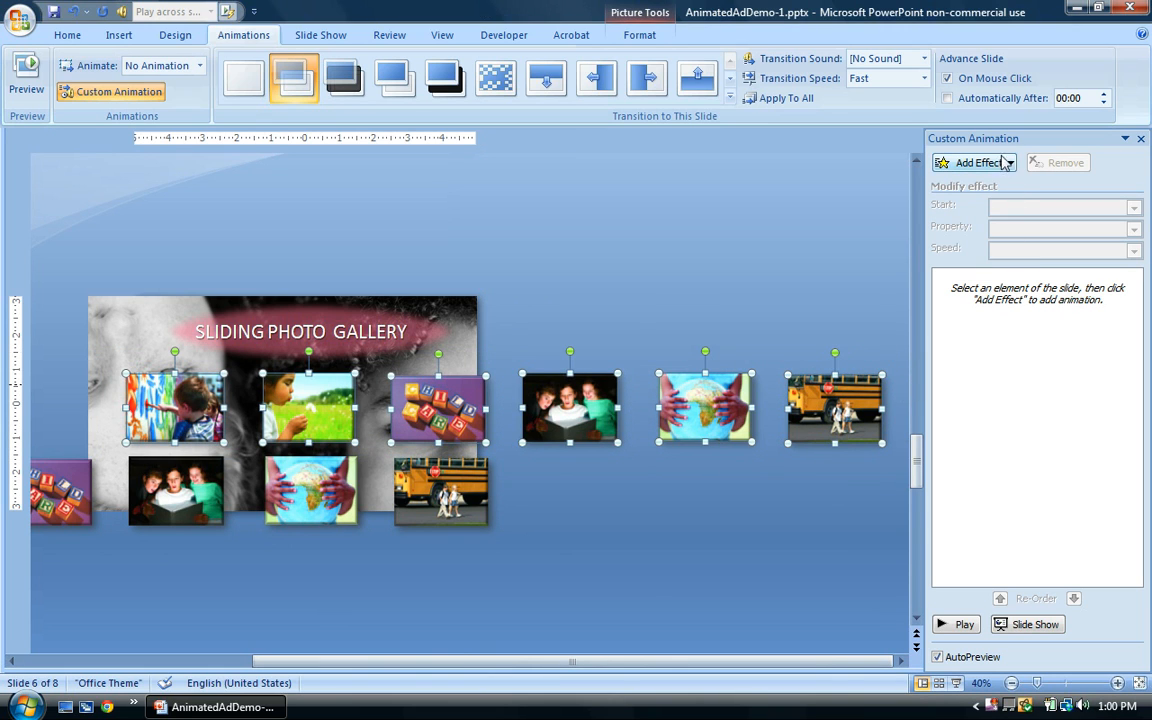
- Add a Left motion path effect to the selected photos at Very Fast speed
left_click(976, 162)
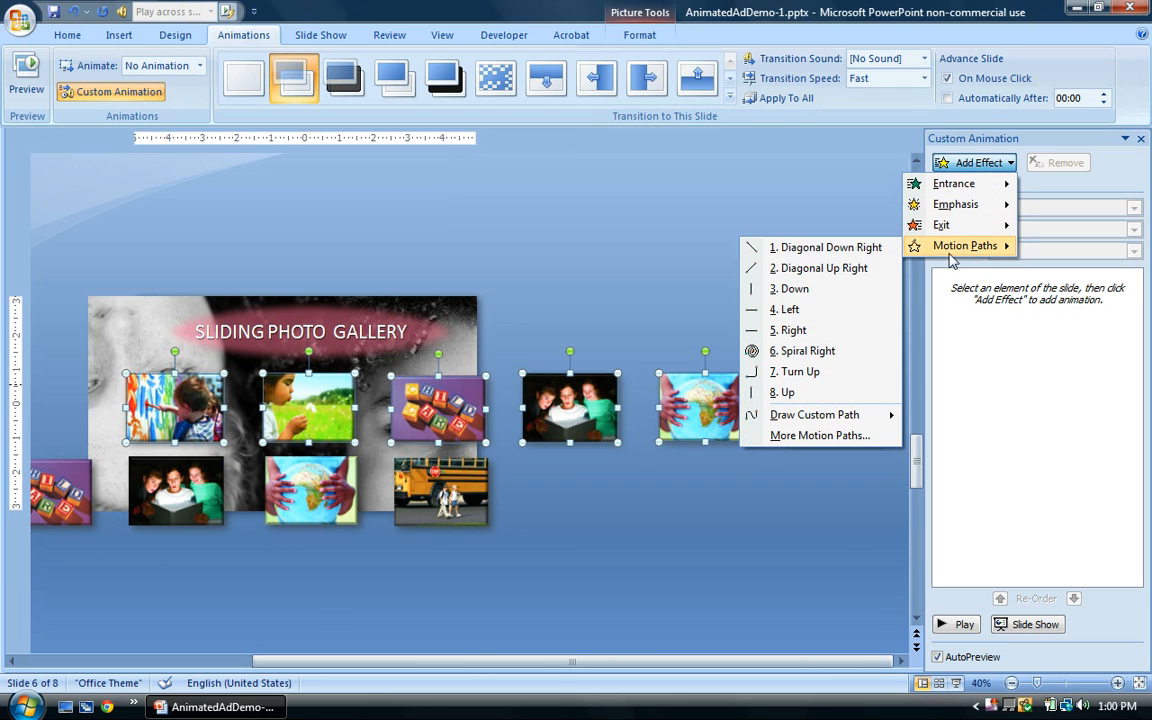
left_click(788, 308)
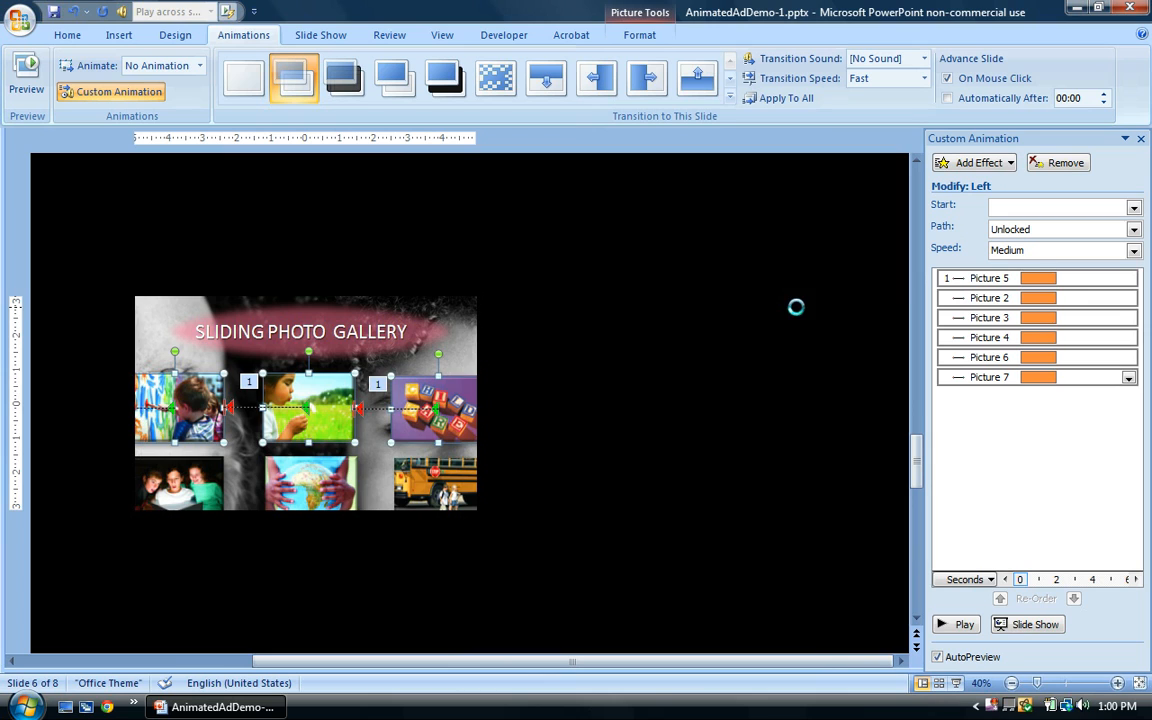
left_click(1132, 250)
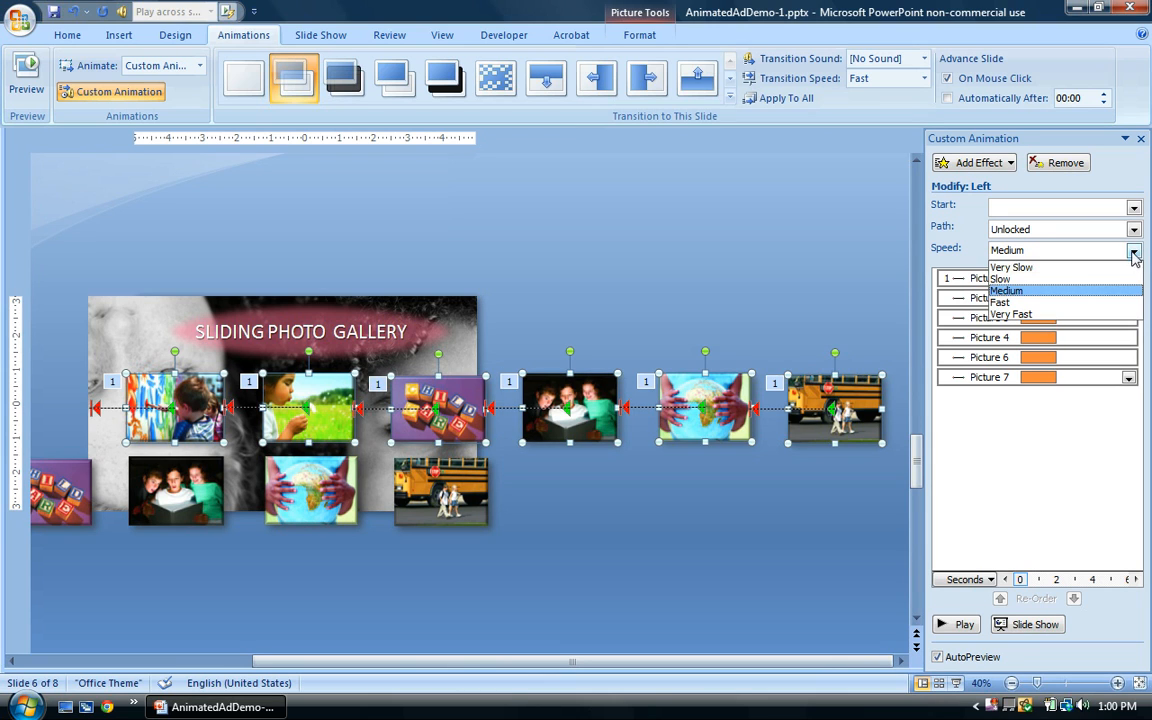
left_click(1012, 314)
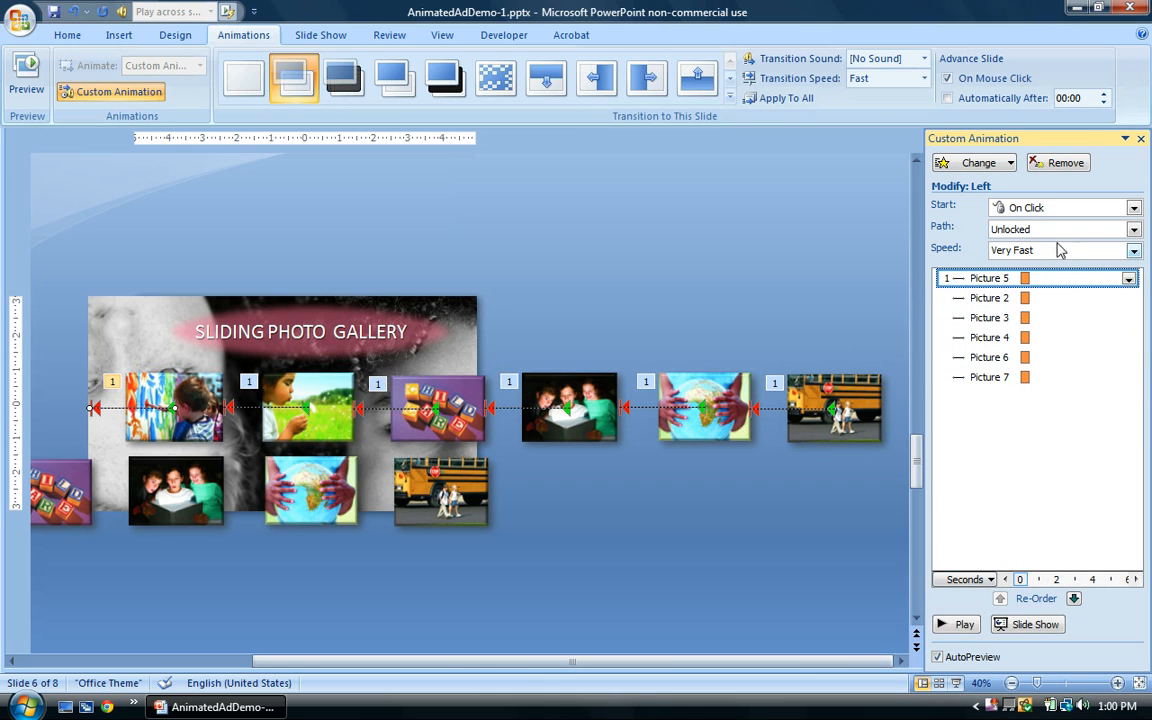
- Set the first photo's motion path to start With Previous at Very Fast speed
left_click(1132, 208)
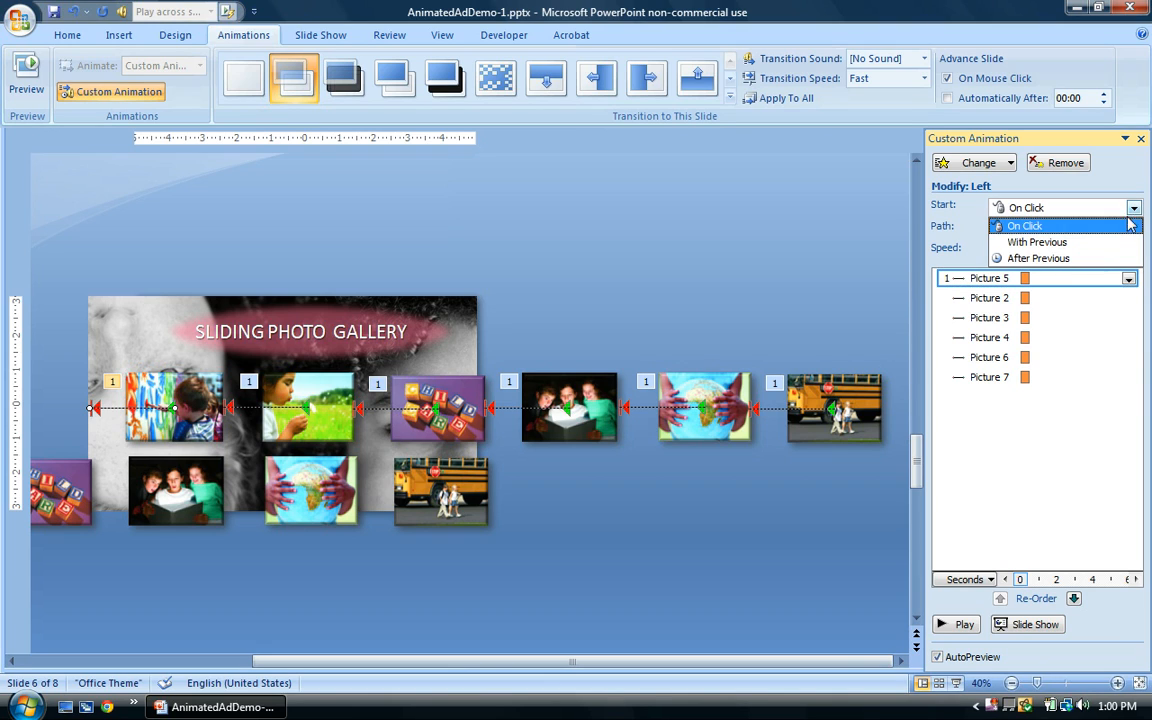
mouse_move(1040, 244)
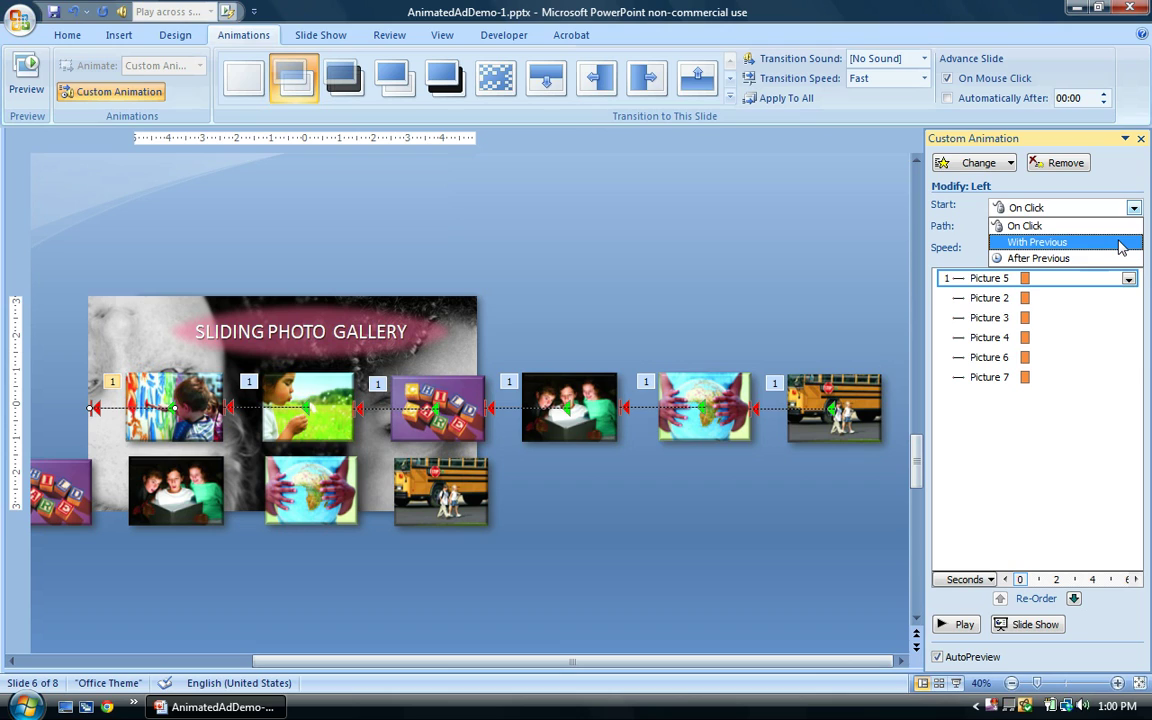
left_click(1044, 242)
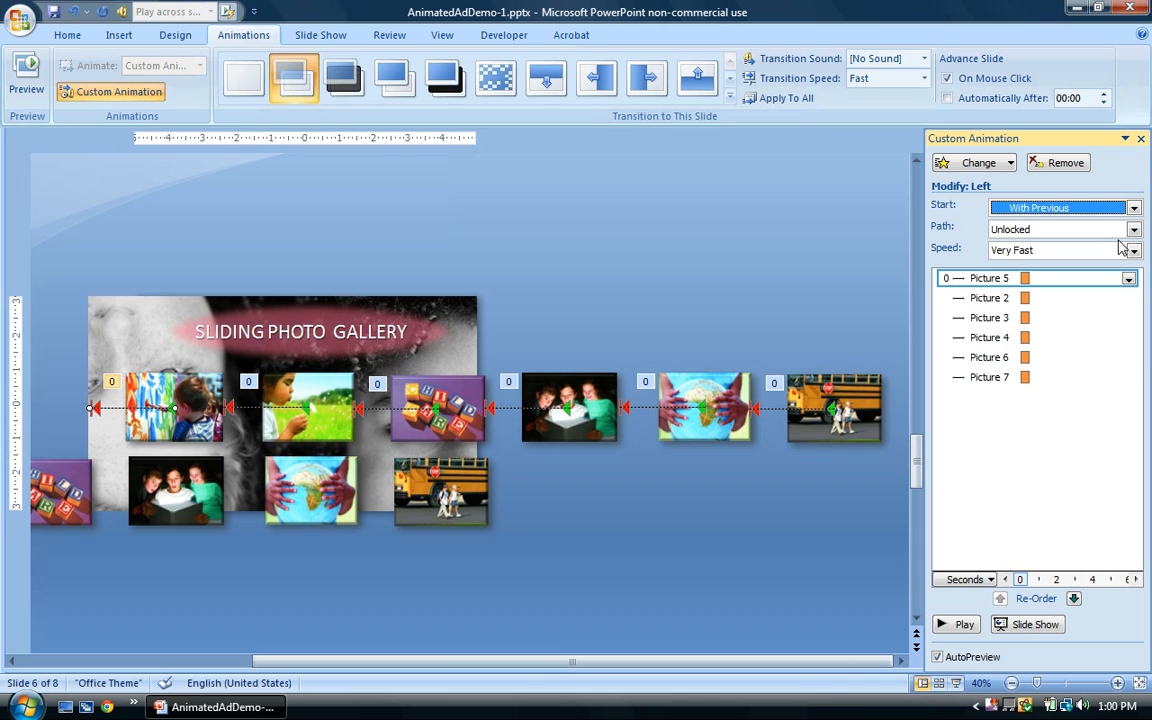
mouse_move(772, 210)
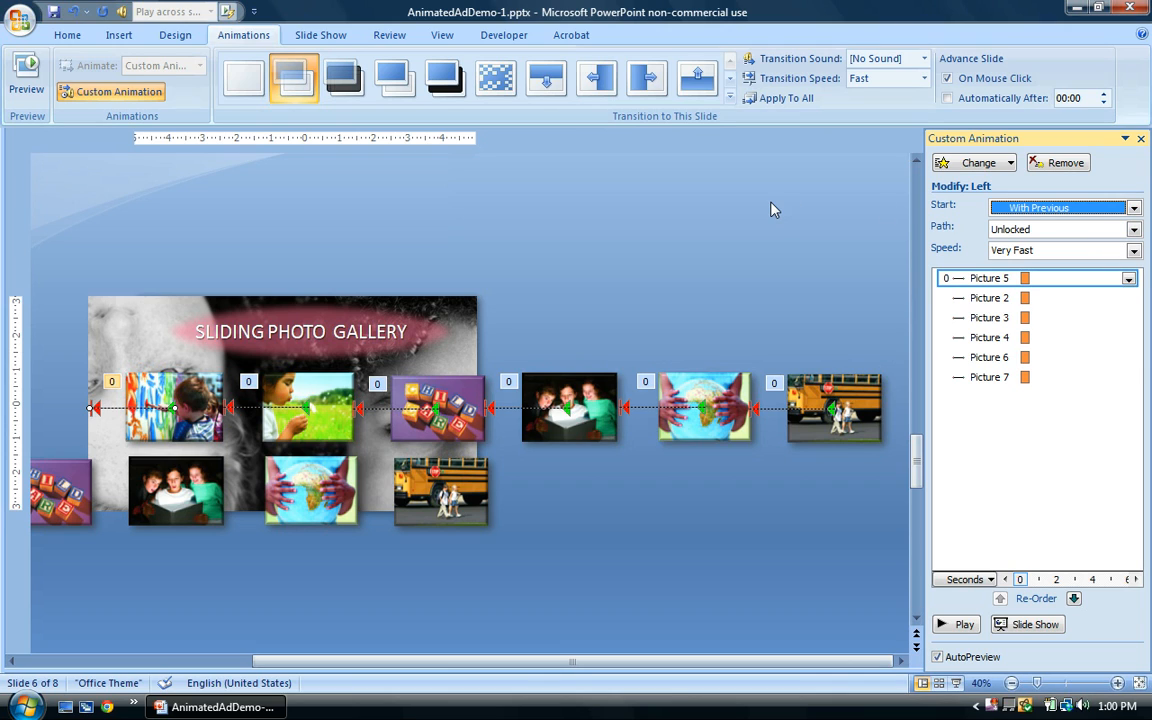
mouse_move(584, 194)
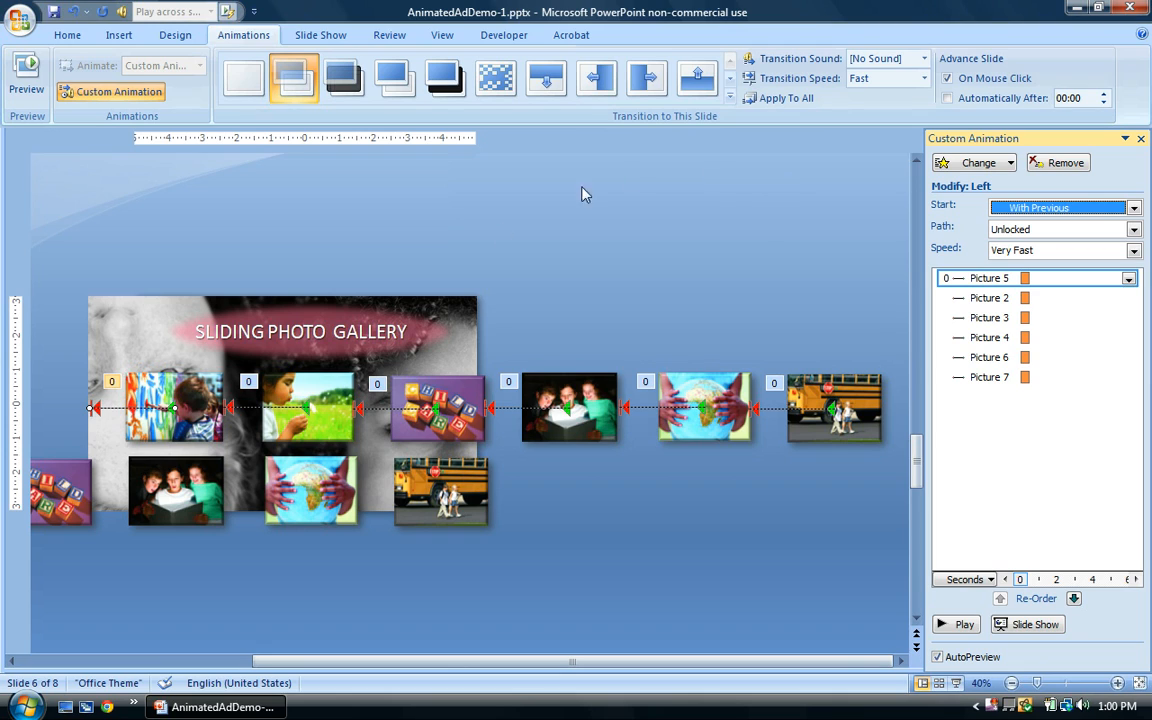
mouse_move(656, 290)
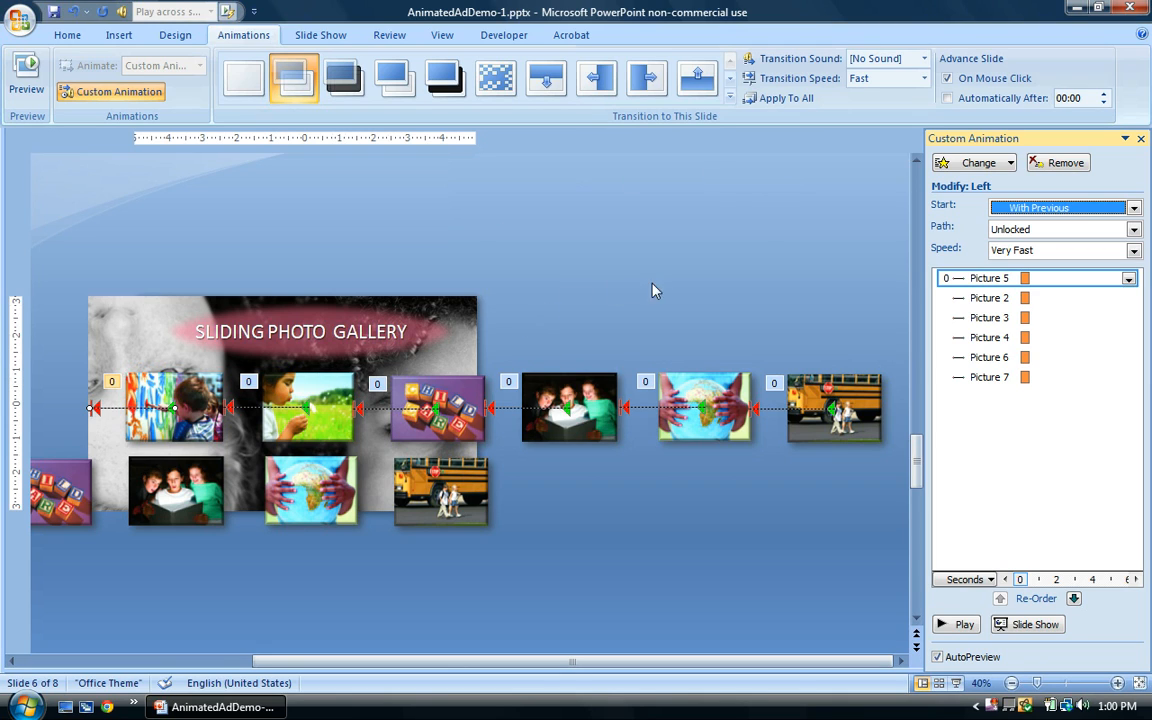
mouse_move(696, 192)
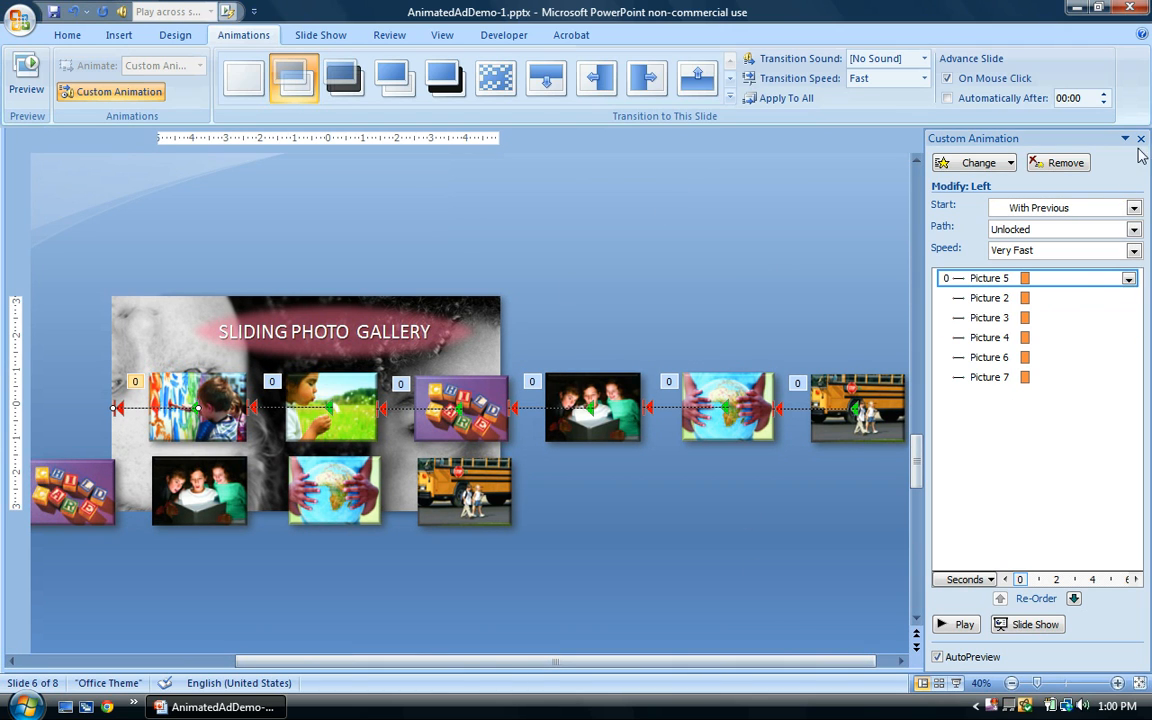
- Zoom in to about 70% on the photo row with the Custom Animation pane reopened
left_click(1140, 138)
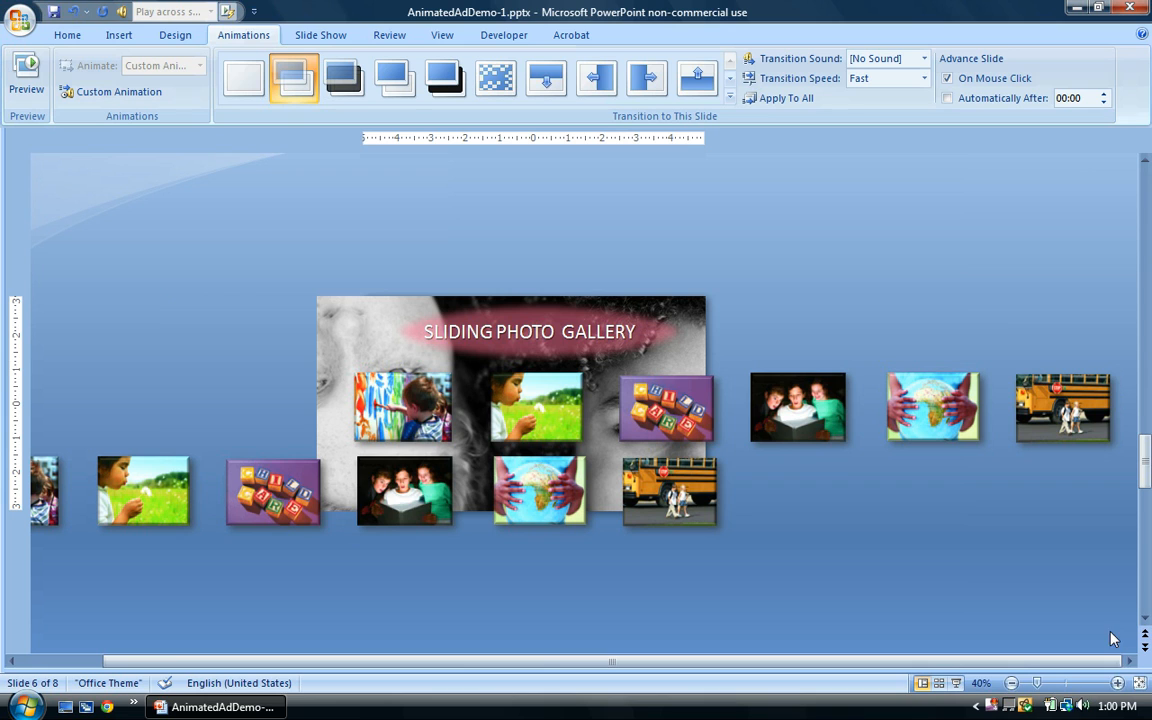
left_click(1116, 682)
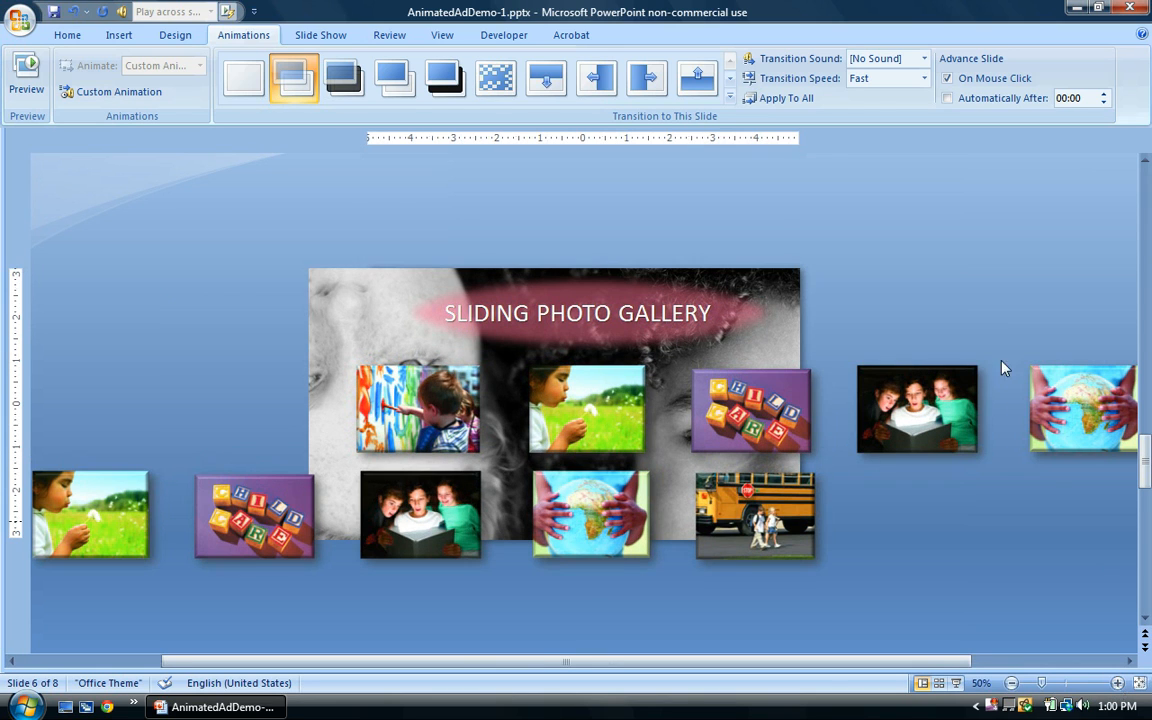
left_click(118, 92)
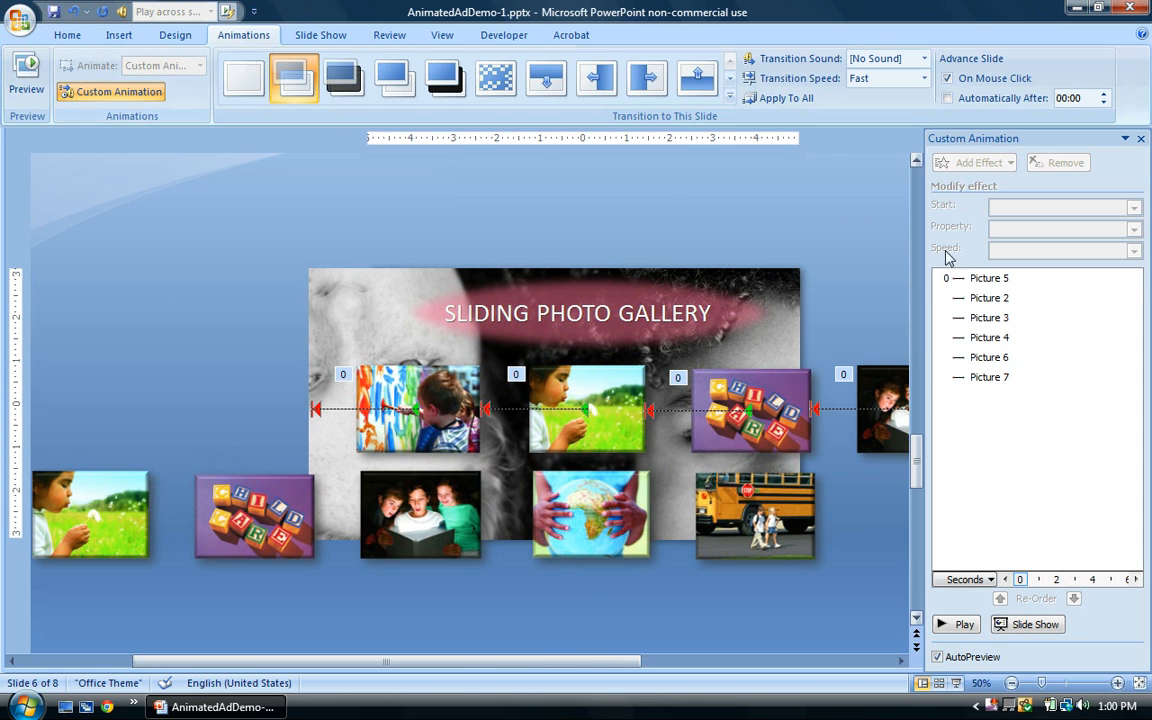
mouse_move(828, 418)
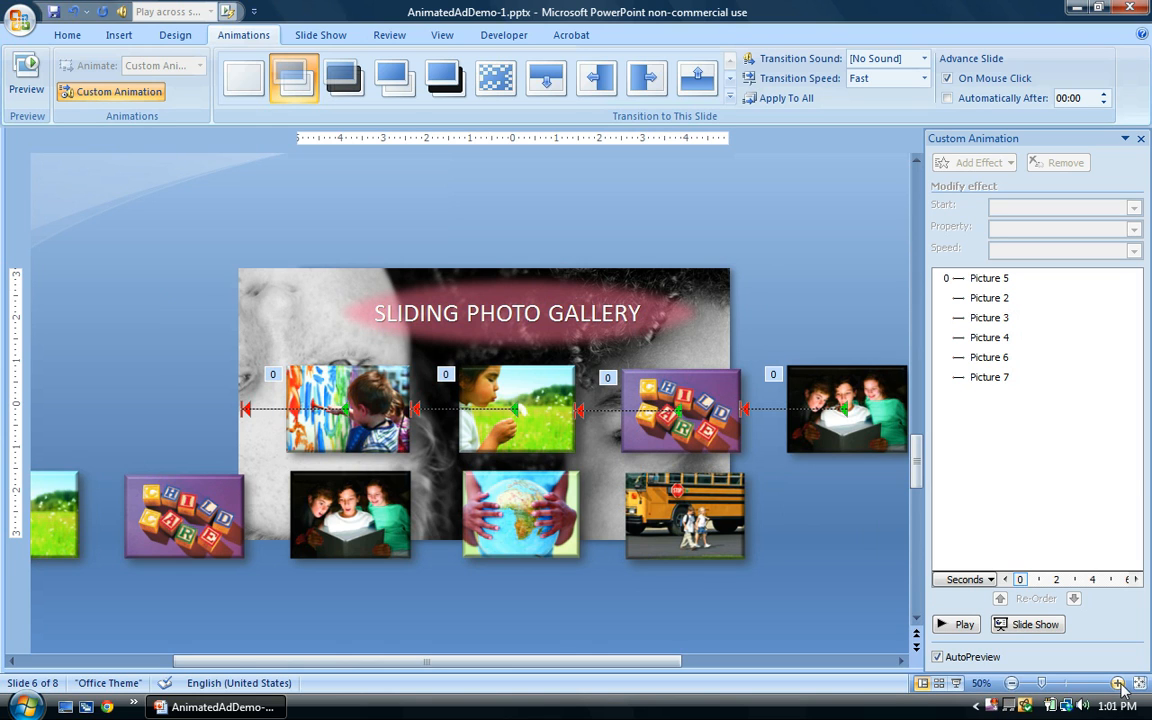
left_click(1120, 680)
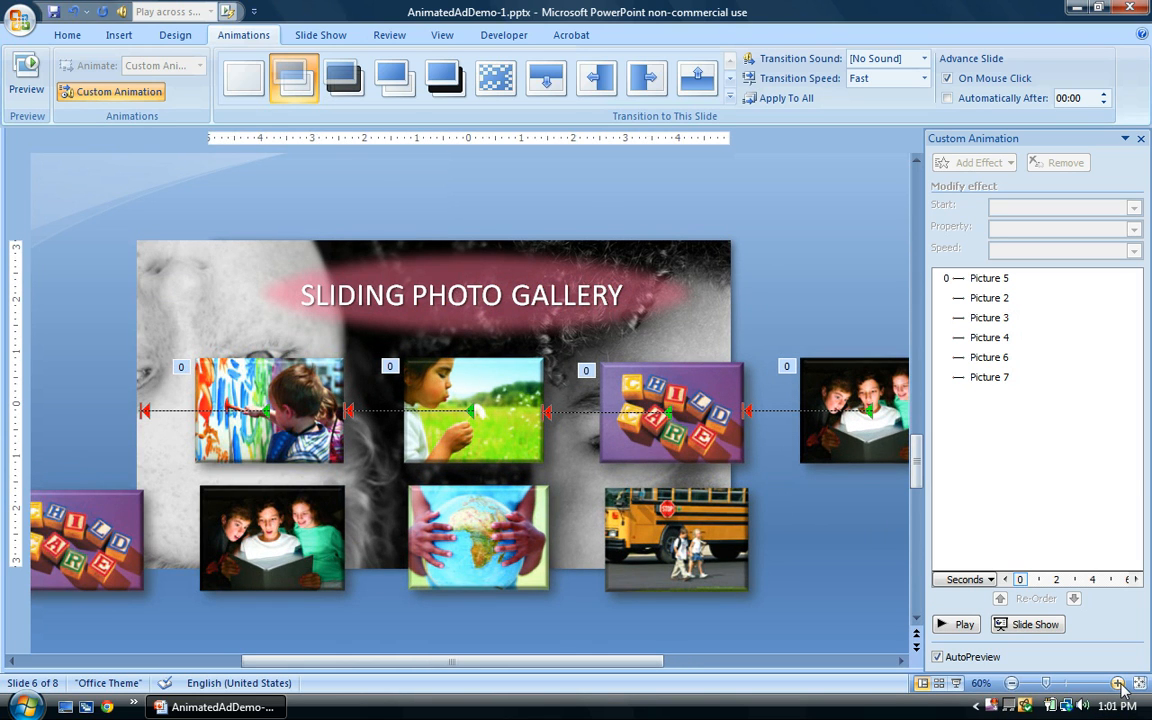
left_click(1120, 684)
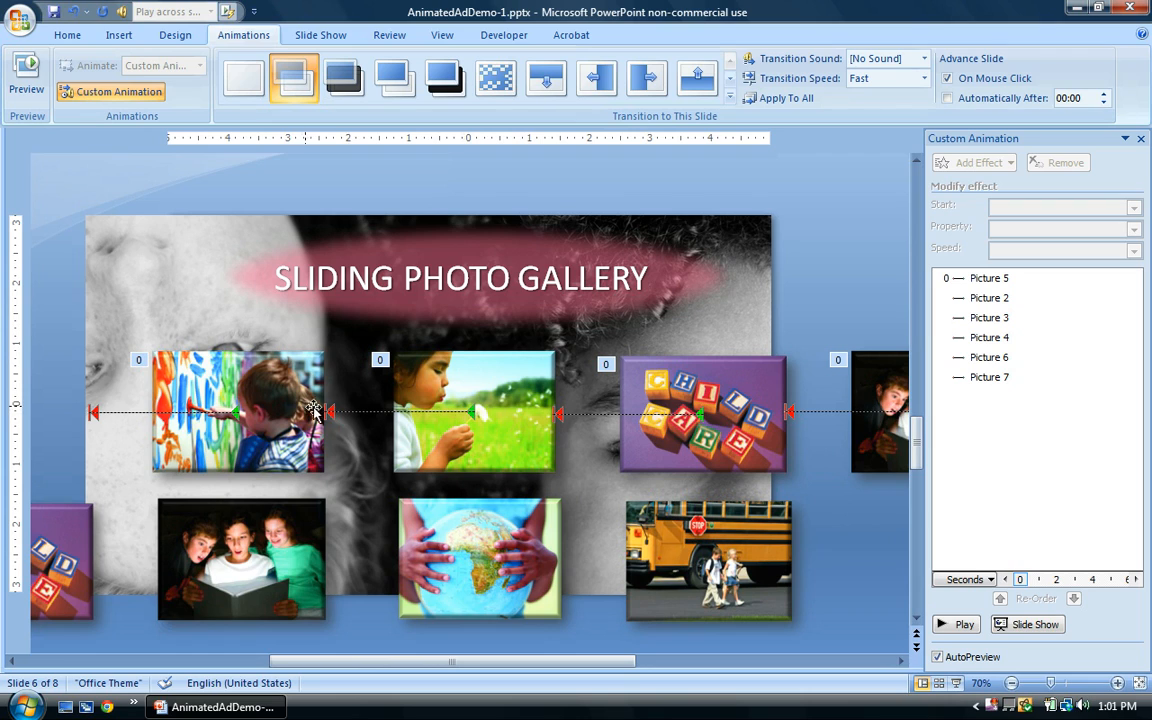
mouse_move(328, 412)
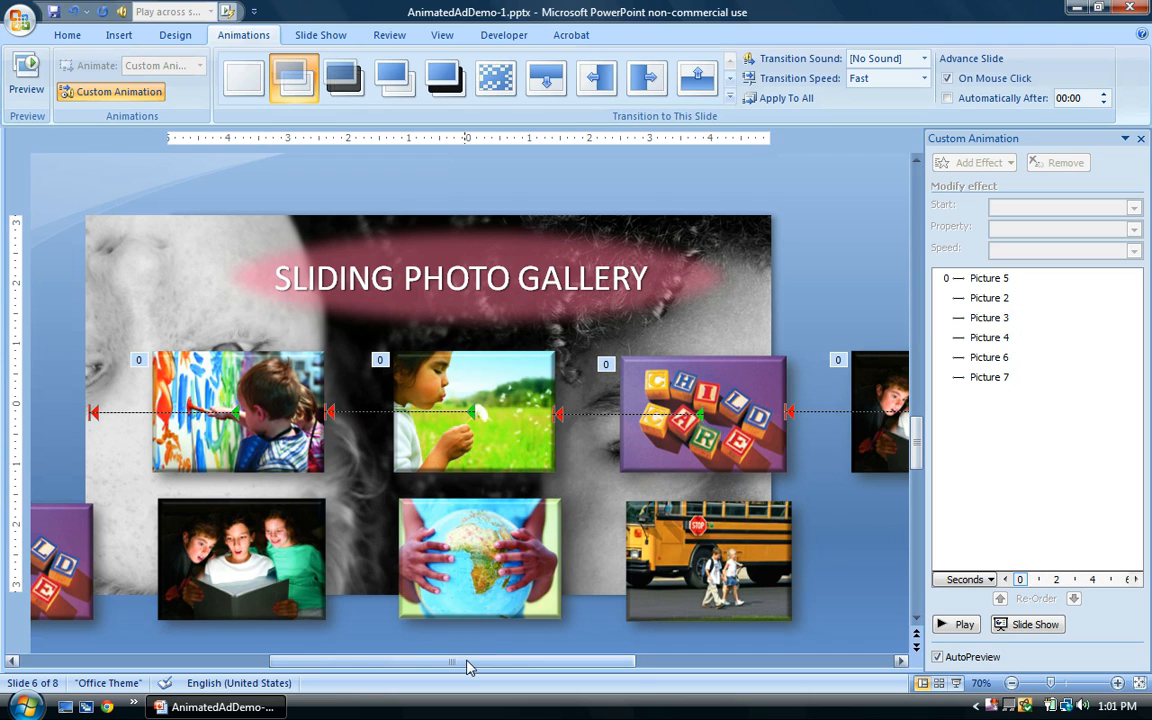
mouse_move(490, 666)
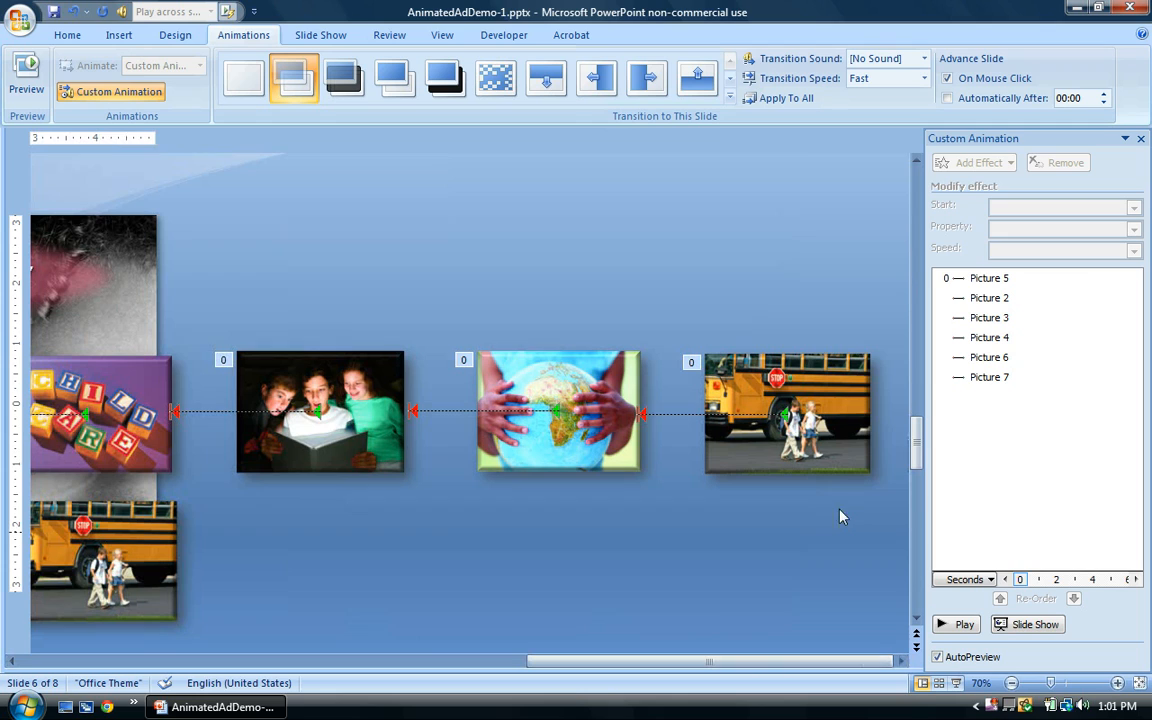
- Select the rightmost photo's motion path and drag its end point further left
left_click(788, 414)
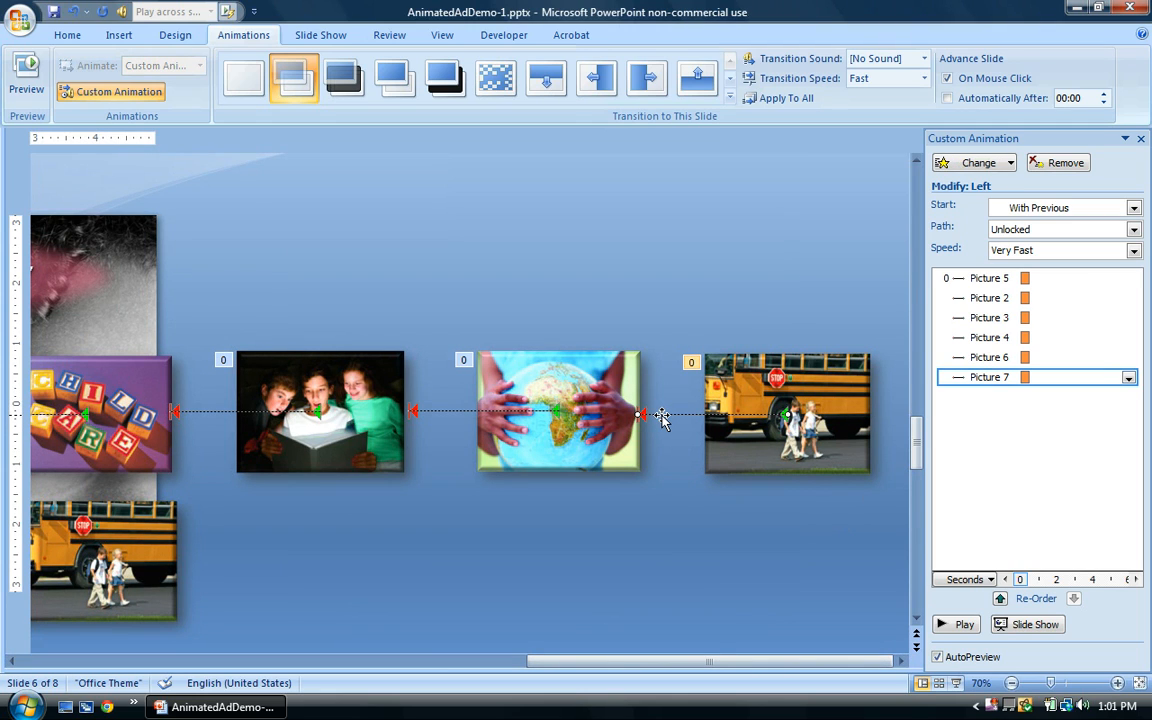
mouse_move(644, 434)
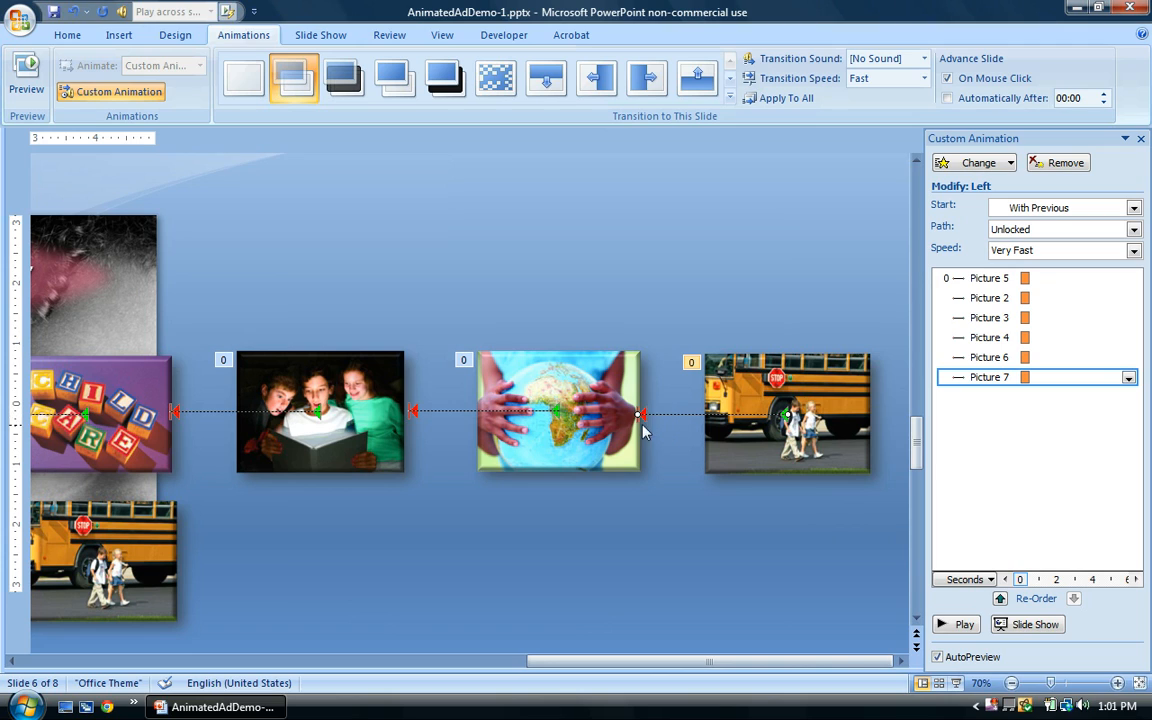
mouse_move(676, 448)
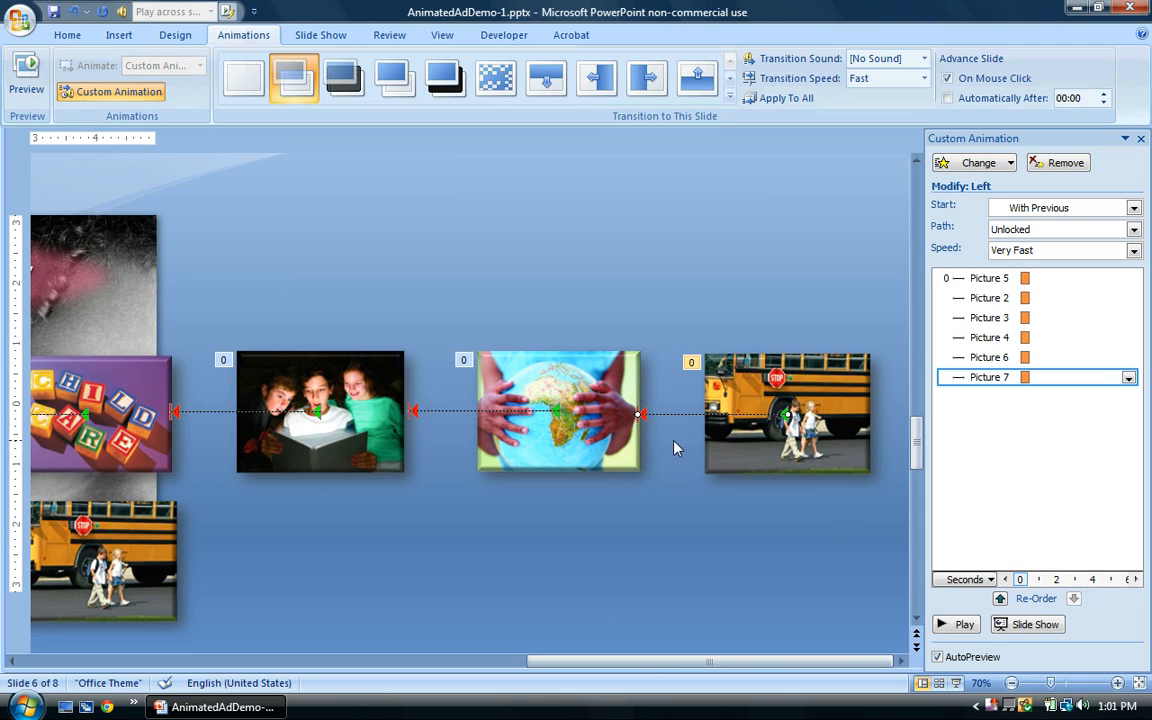
mouse_move(632, 422)
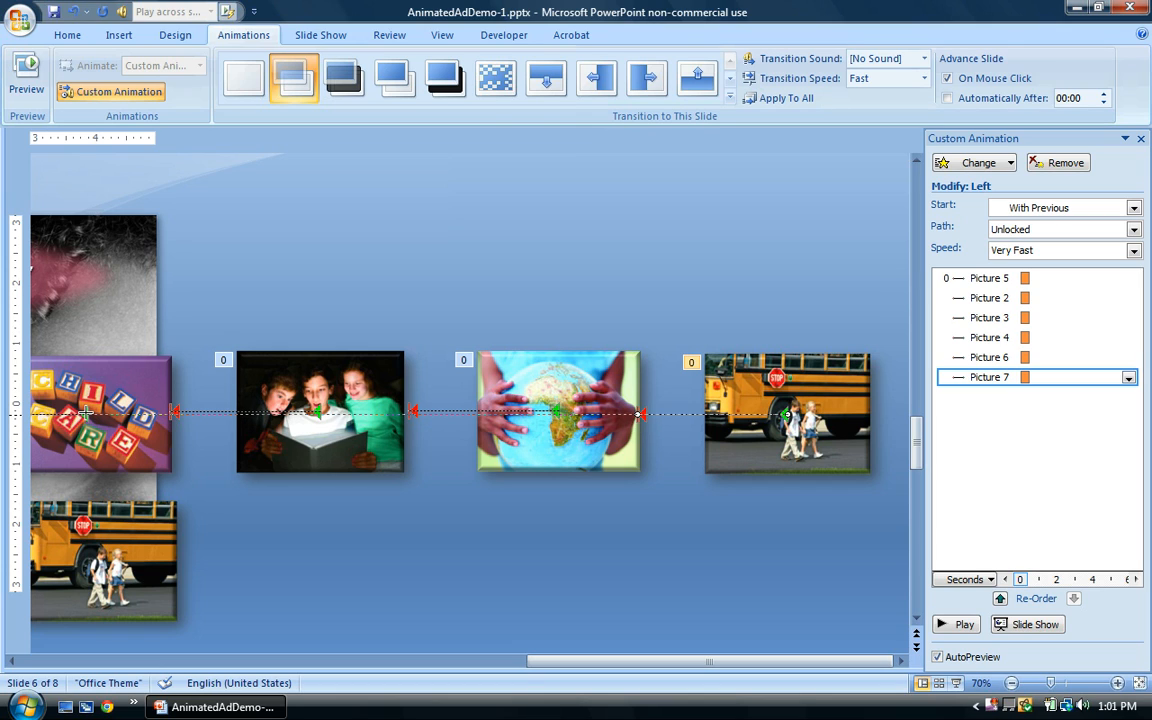
mouse_move(568, 448)
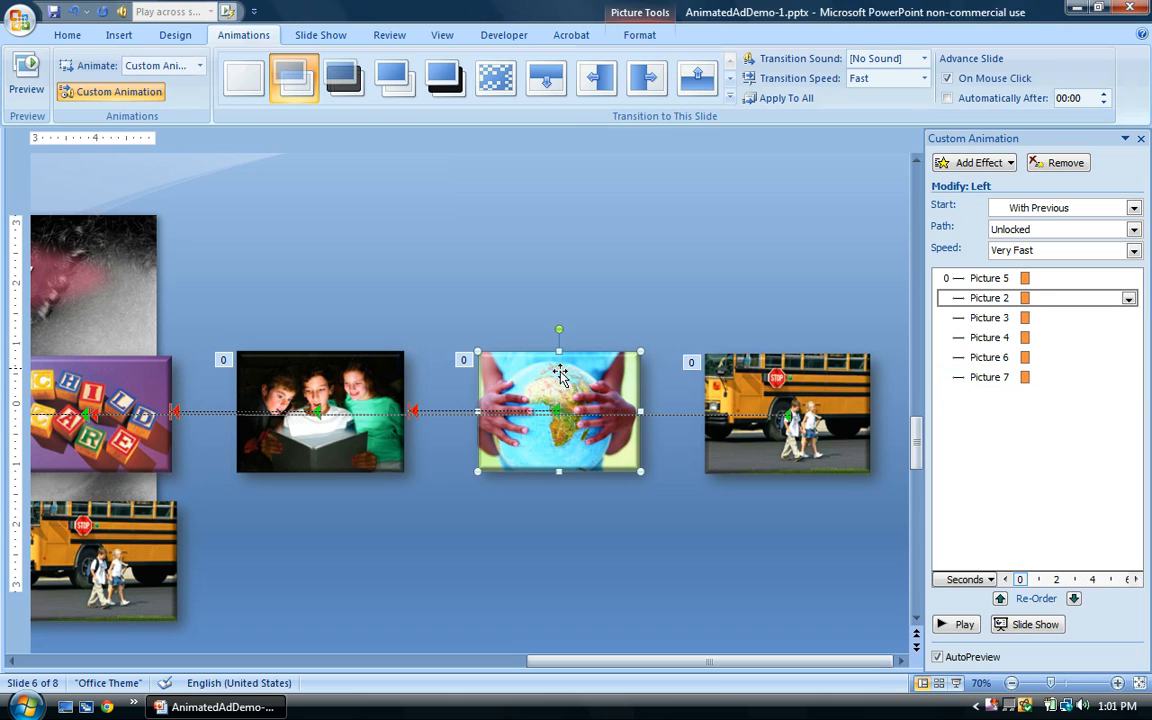
mouse_move(448, 412)
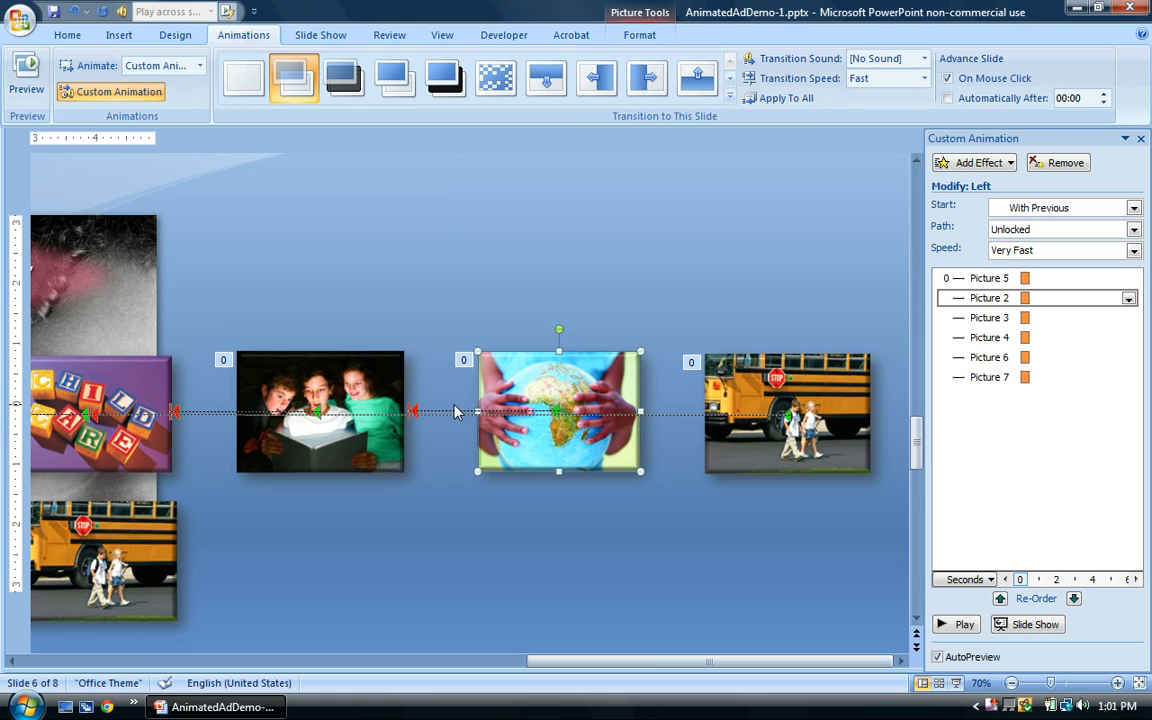
mouse_move(432, 424)
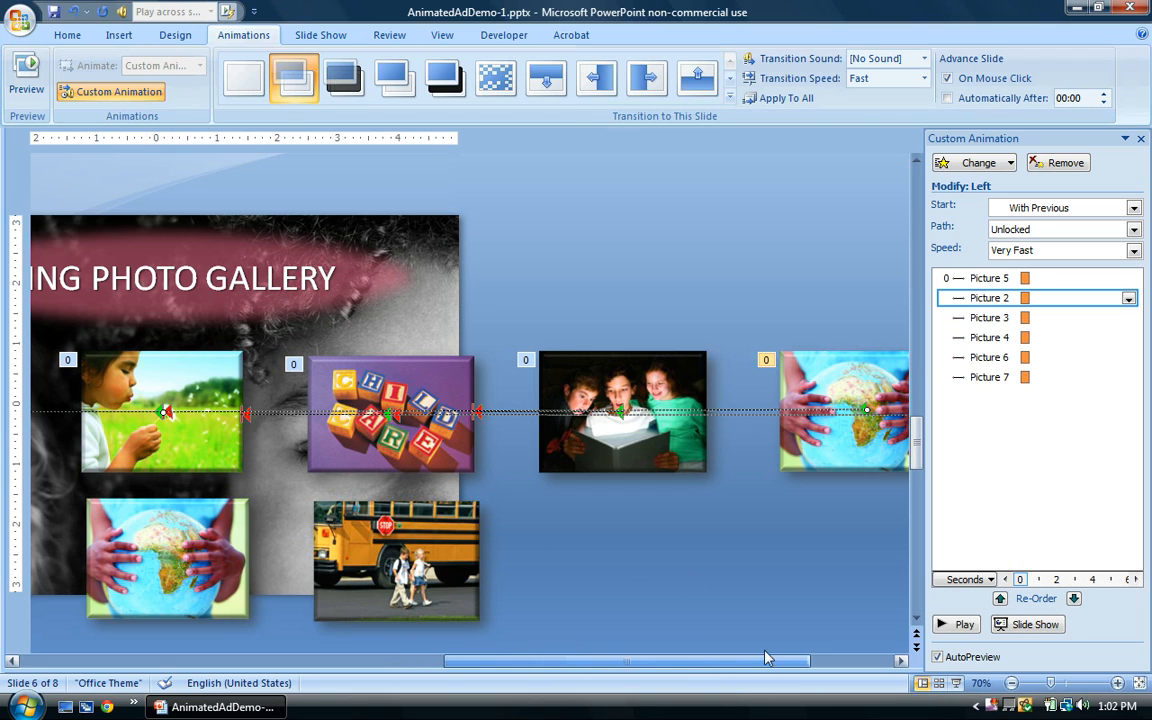
- Select Picture 4 and Picture 6 and drag their path end points past the slide's left edge
left_click(602, 410)
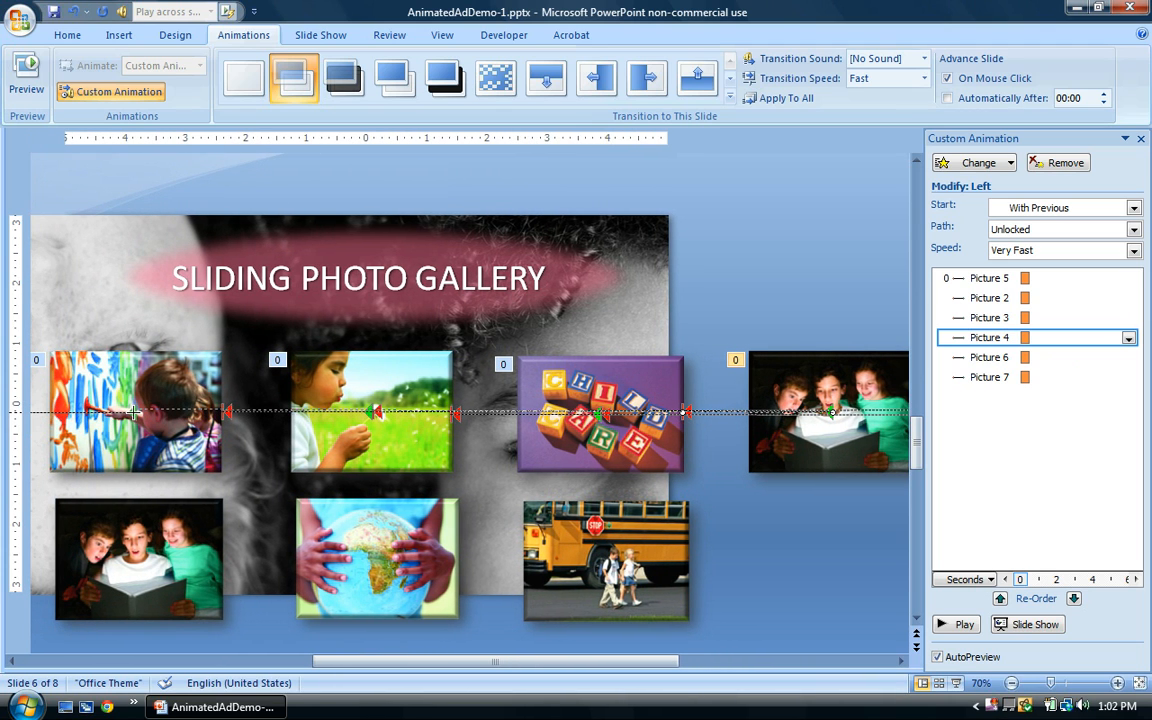
mouse_move(136, 414)
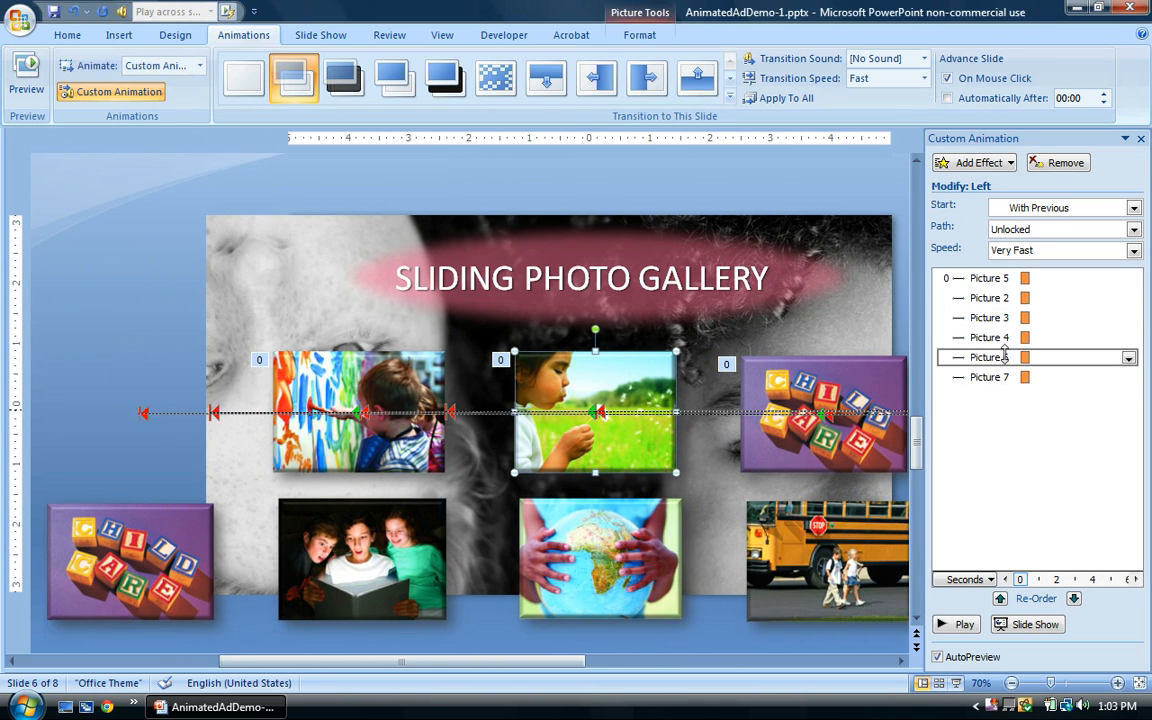
left_click(992, 356)
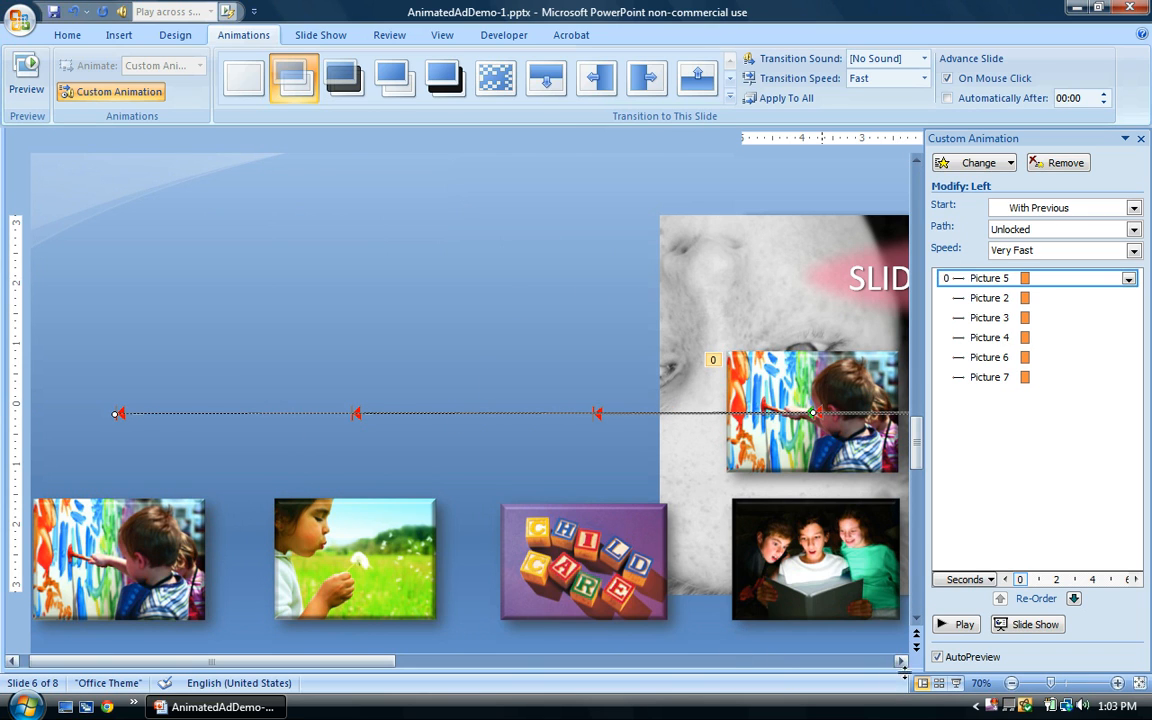
- Delete the lower placeholder photos and the SLIDING PHOTO GALLERY title text box
left_click(1016, 684)
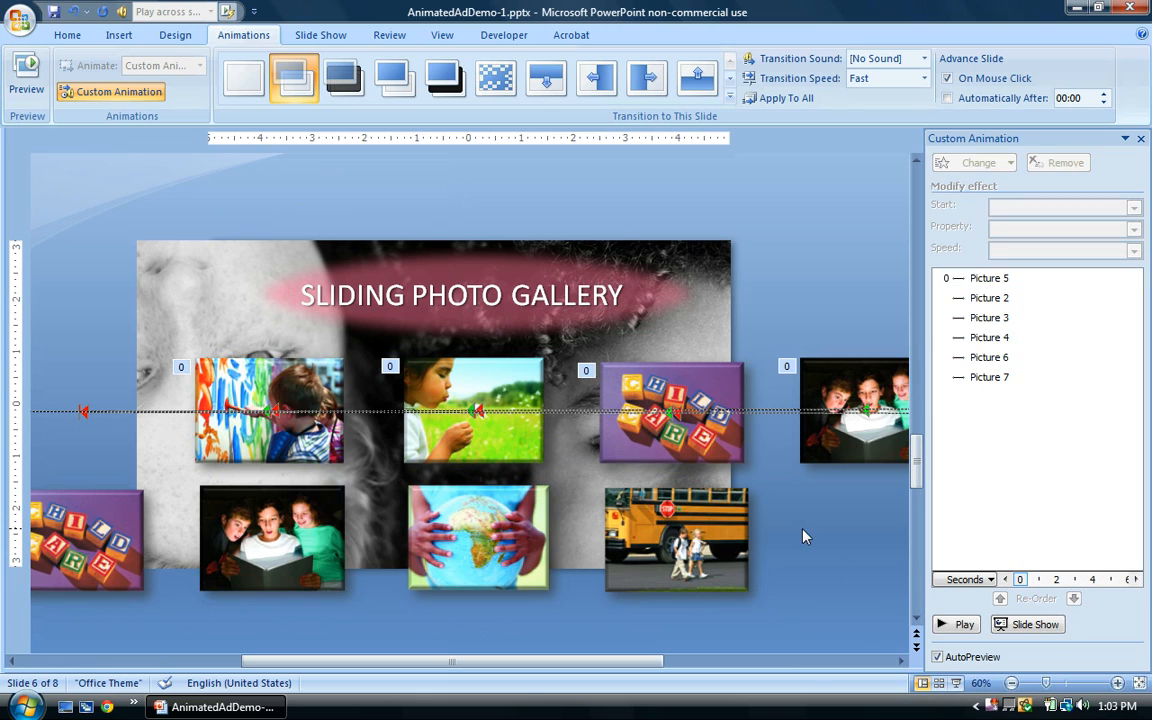
mouse_move(850, 490)
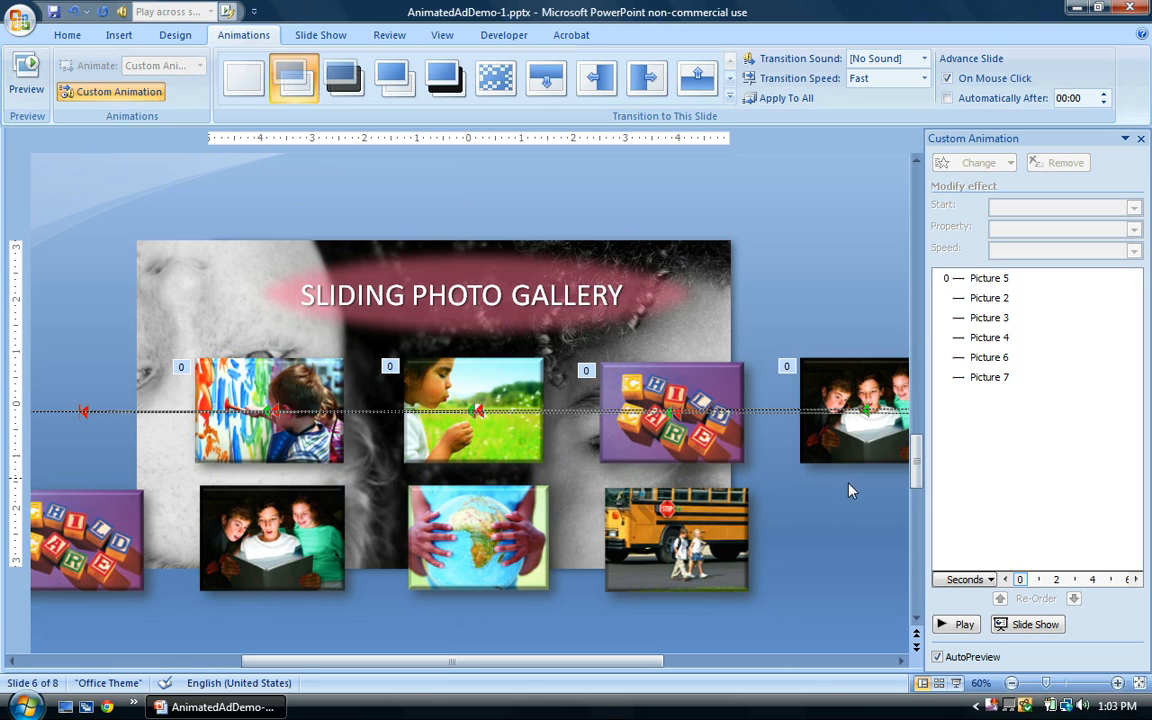
mouse_move(836, 498)
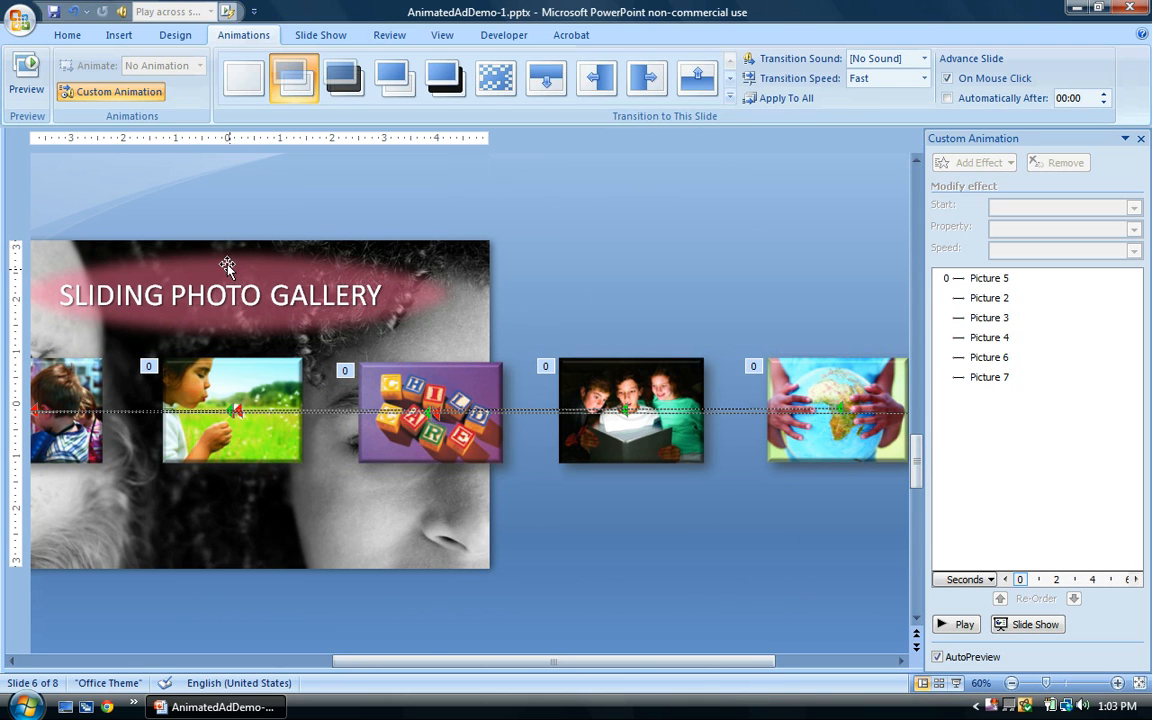
left_click(220, 294)
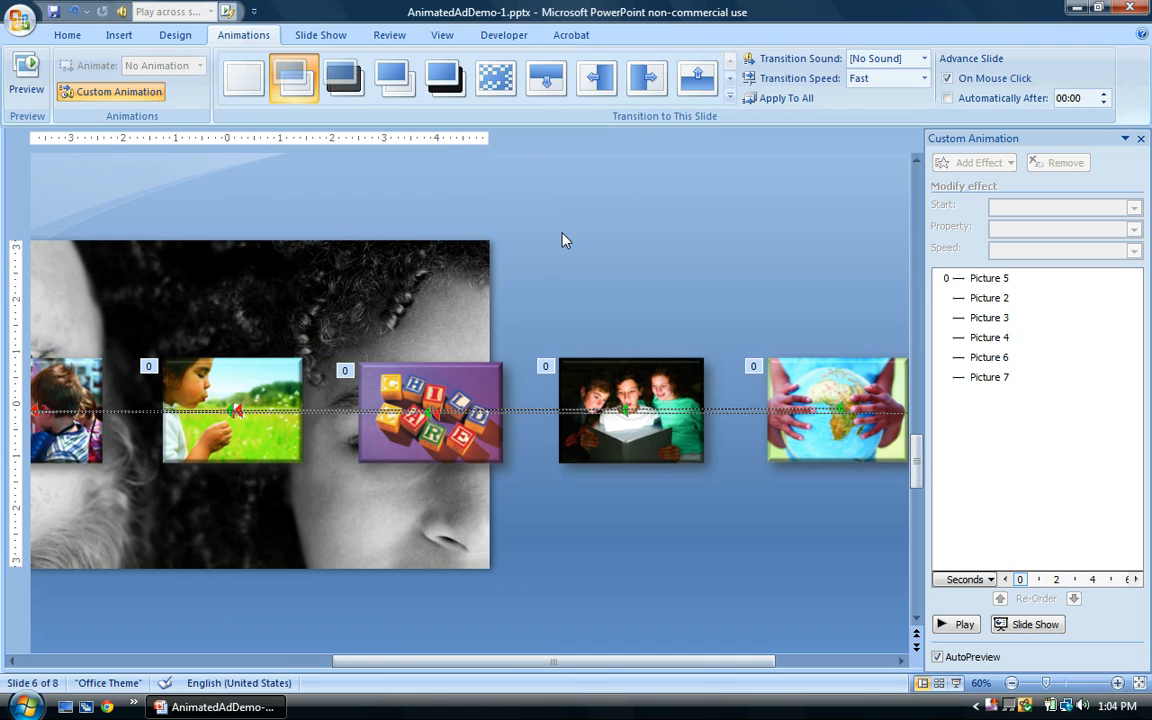
mouse_move(956, 688)
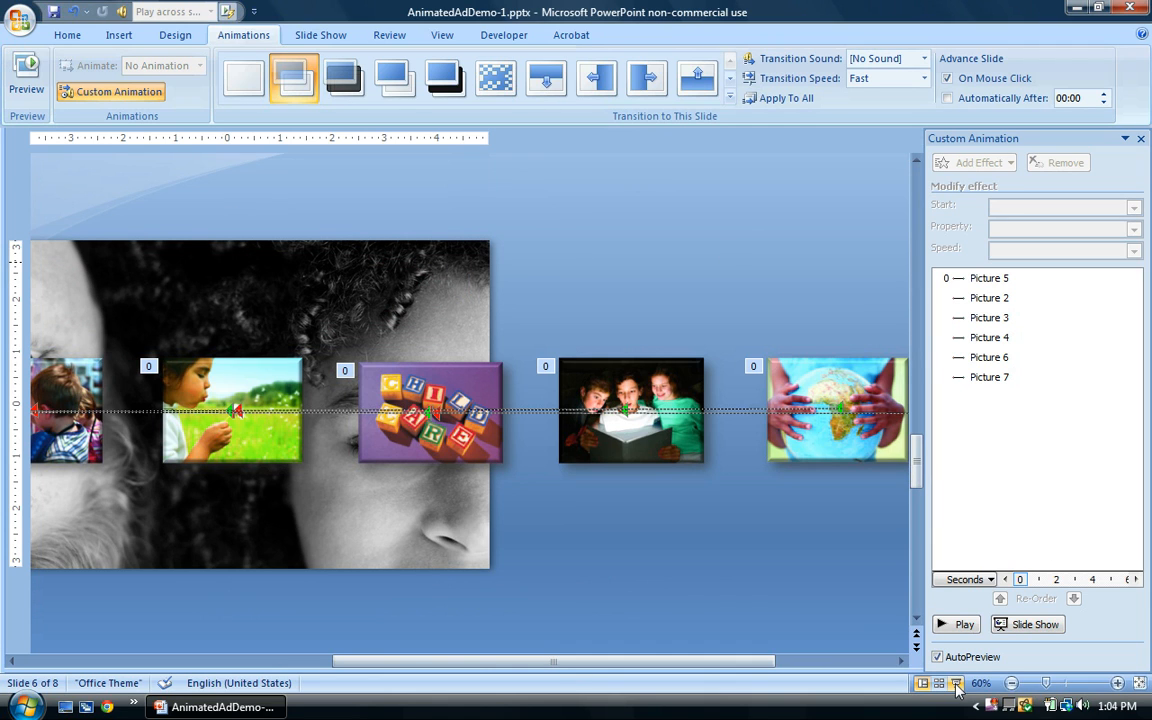